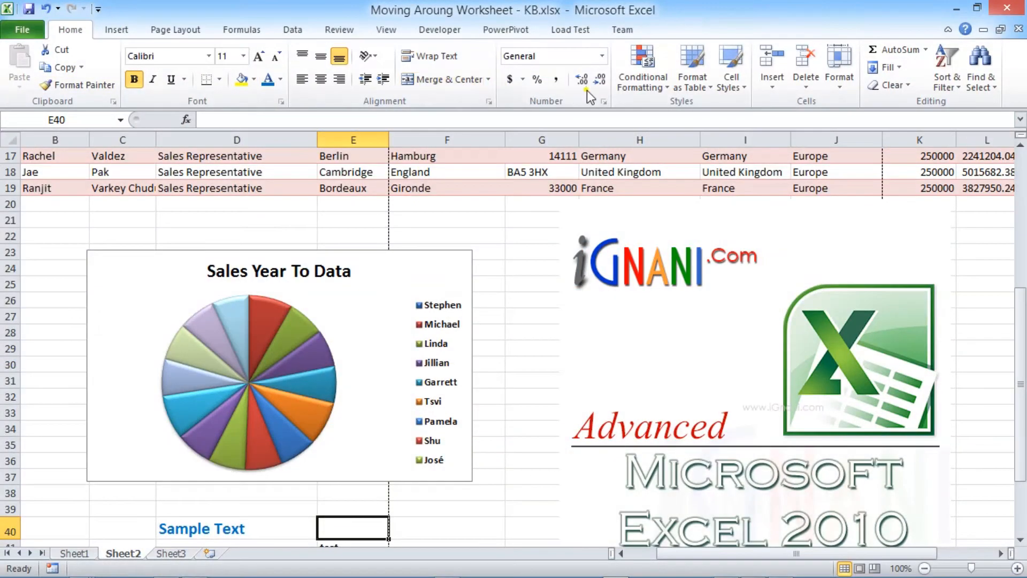
mouse_move(814, 107)
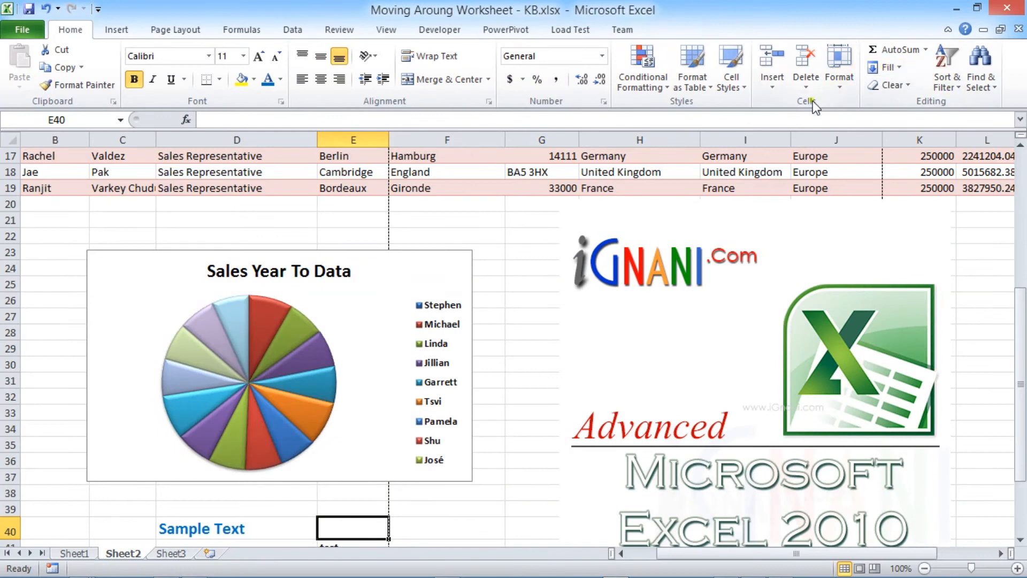
Bring up and dismiss the shortcut menus on D19, the sheet navigation area and empty cell F21.
right_click(209, 188)
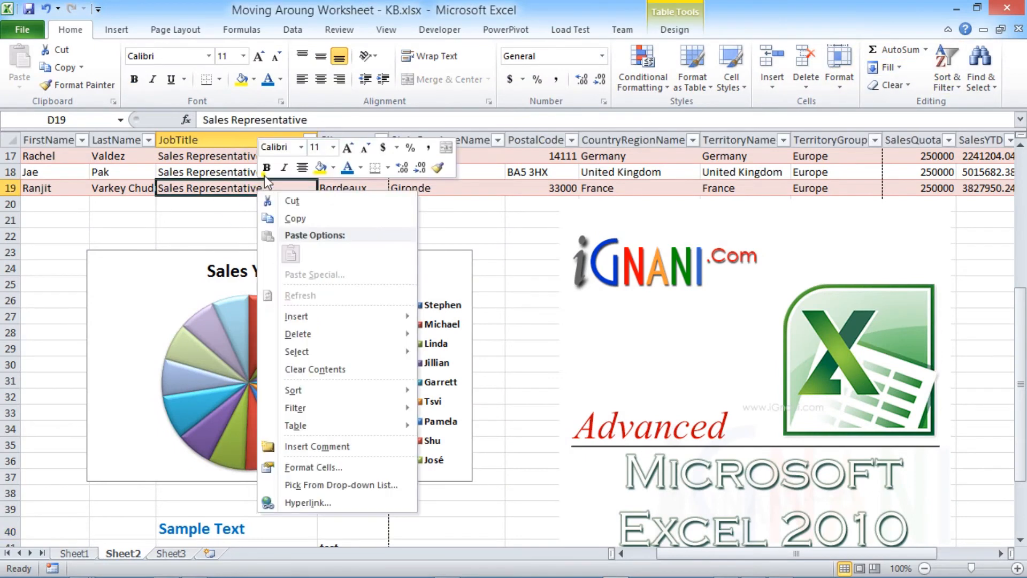
mouse_move(340, 225)
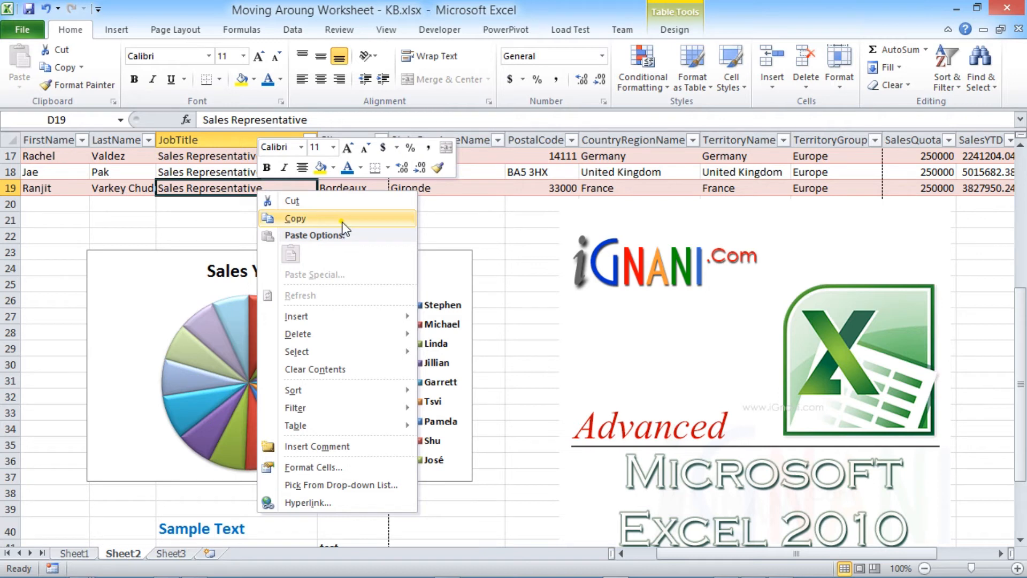
mouse_move(324, 254)
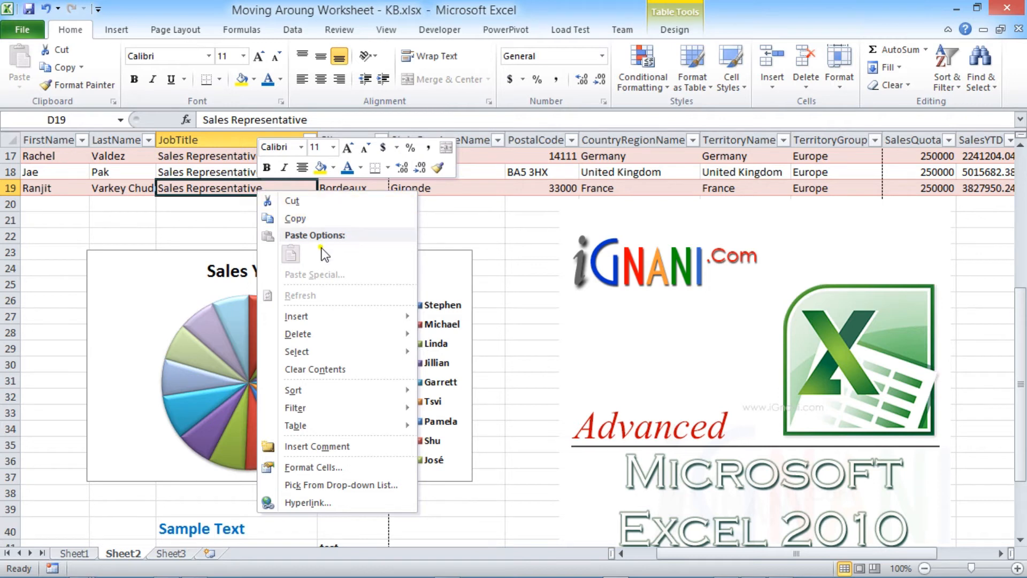
mouse_move(327, 218)
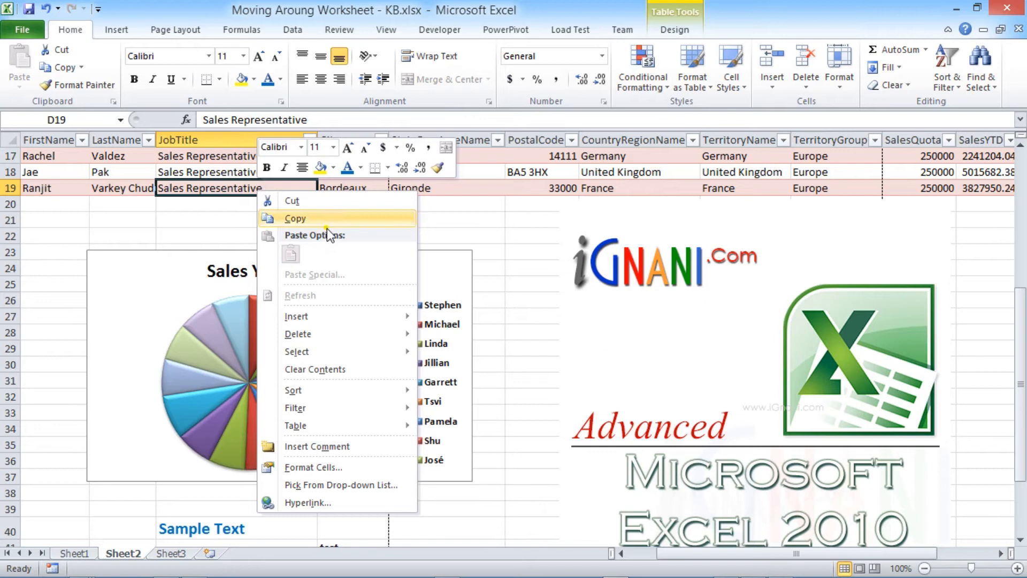
mouse_move(296, 316)
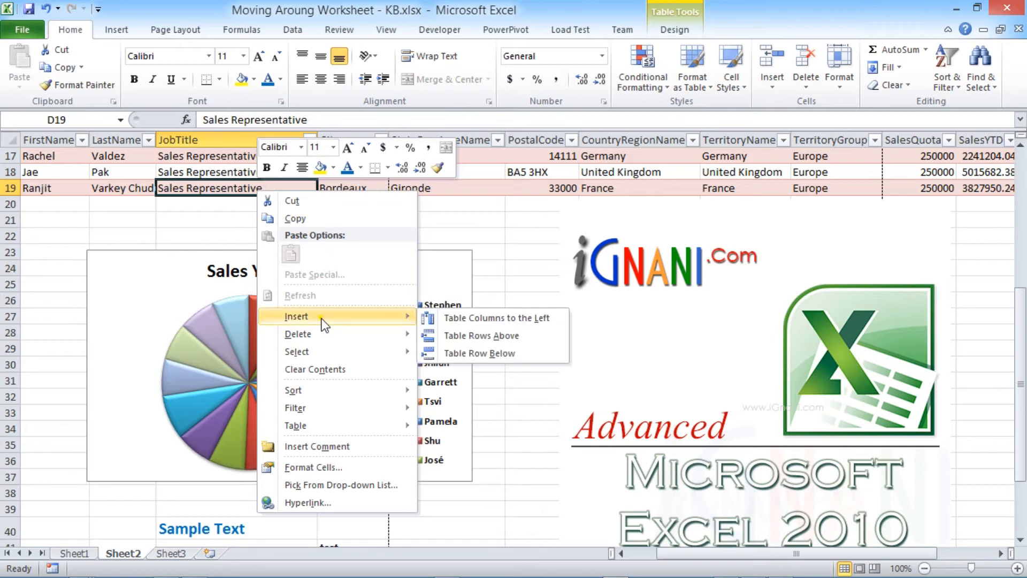
mouse_move(320, 408)
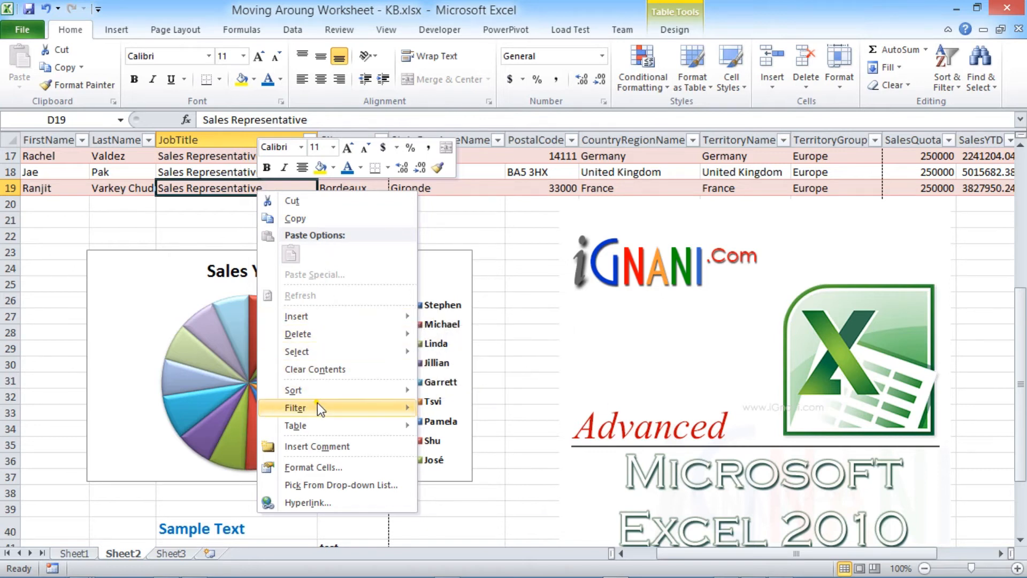
mouse_move(326, 484)
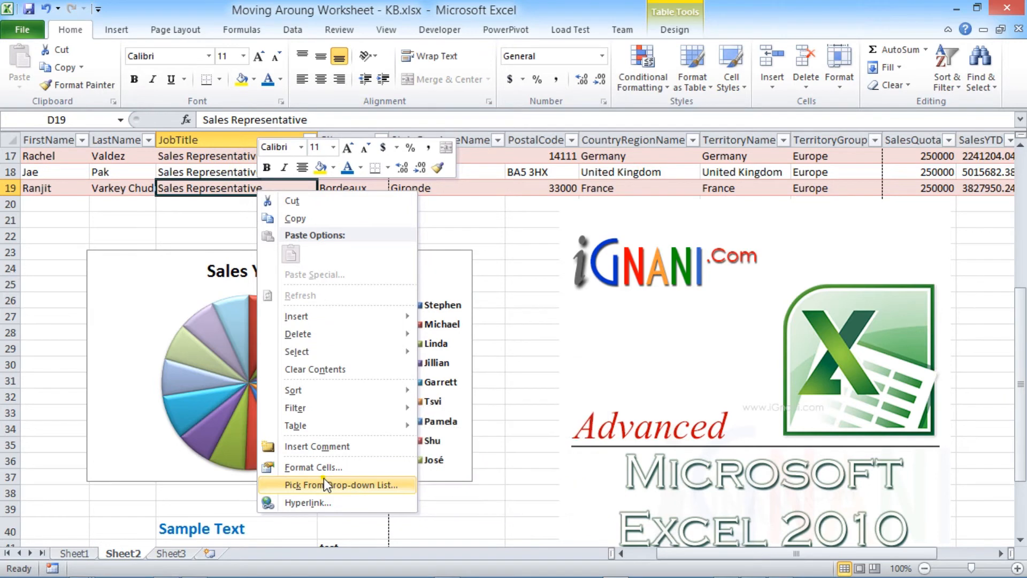
mouse_move(296, 316)
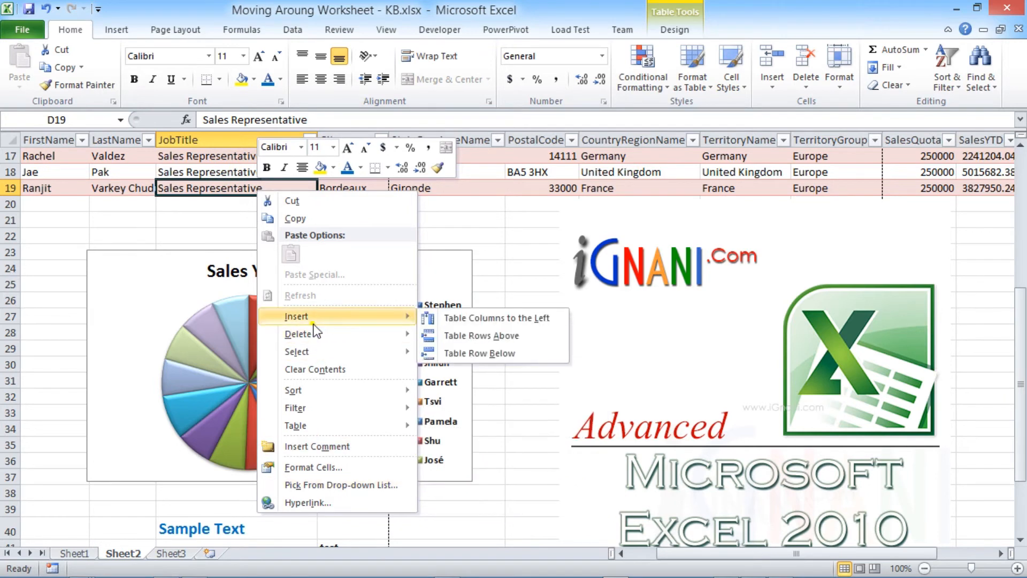
click(414, 228)
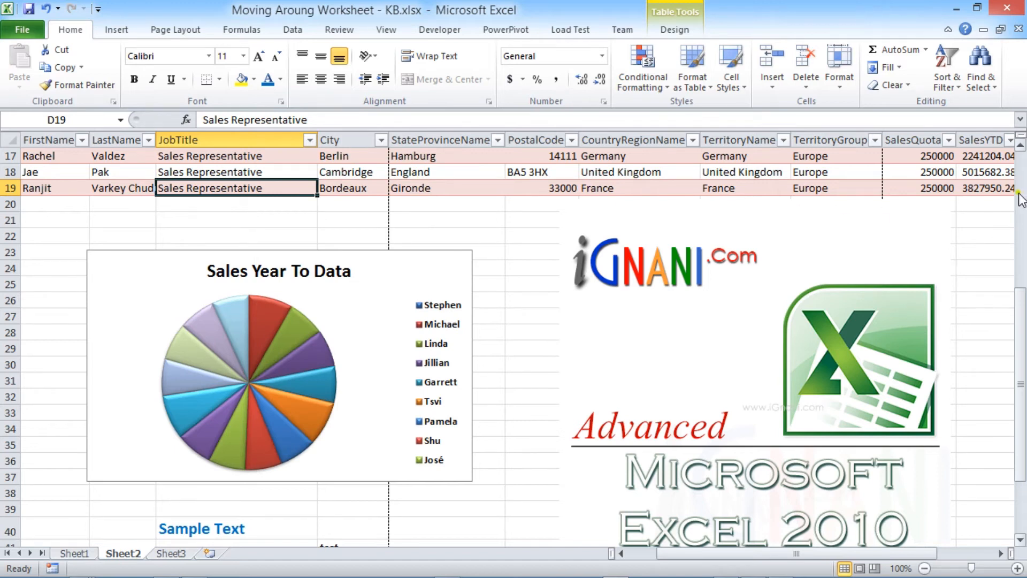
right_click(1019, 199)
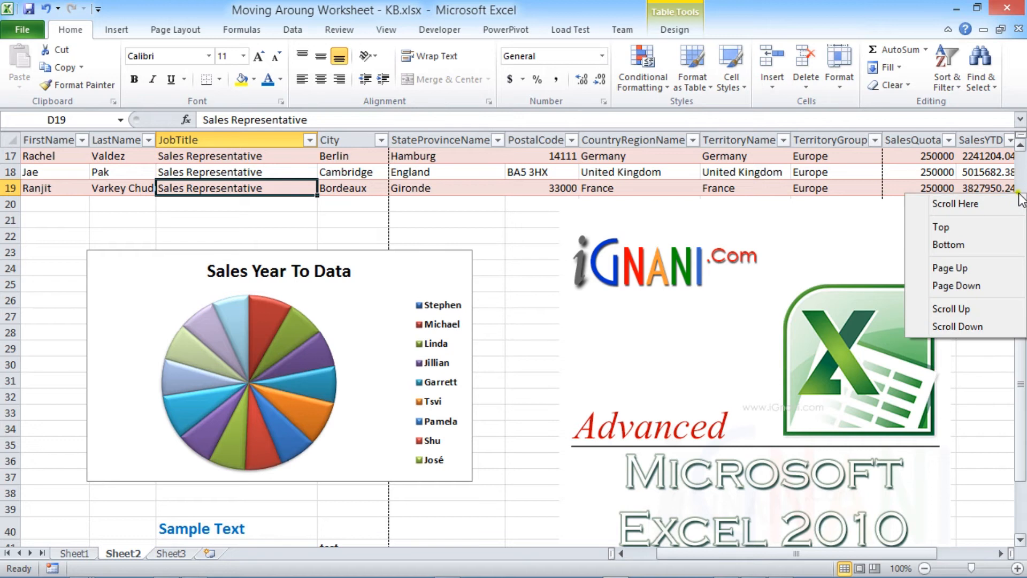
mouse_move(969, 327)
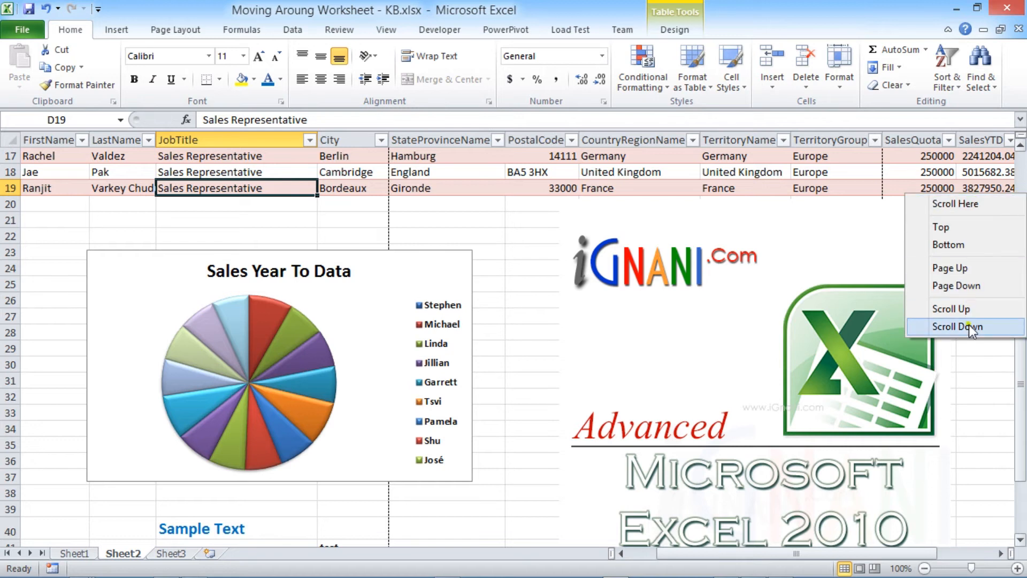
mouse_move(125, 18)
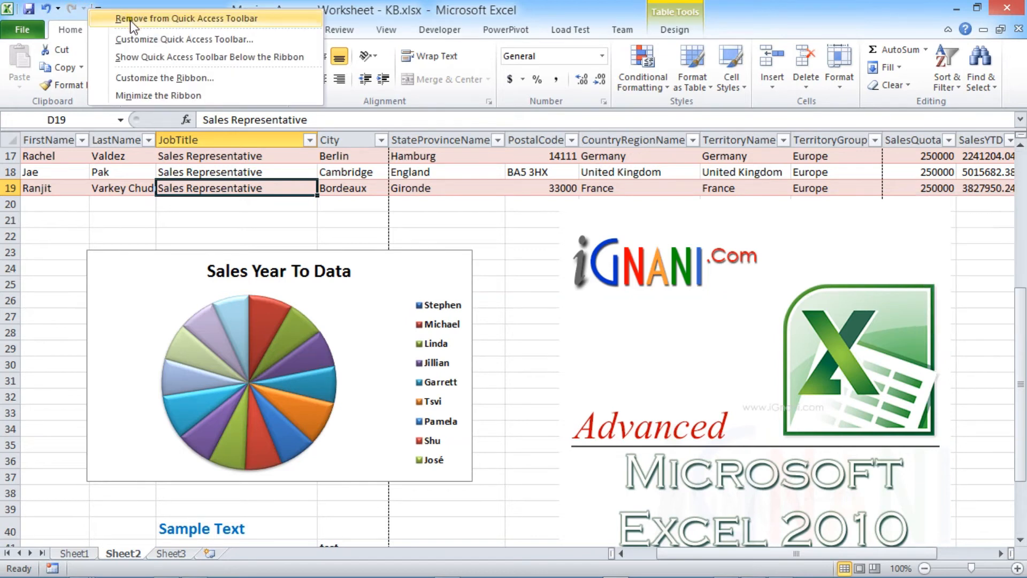
mouse_move(158, 95)
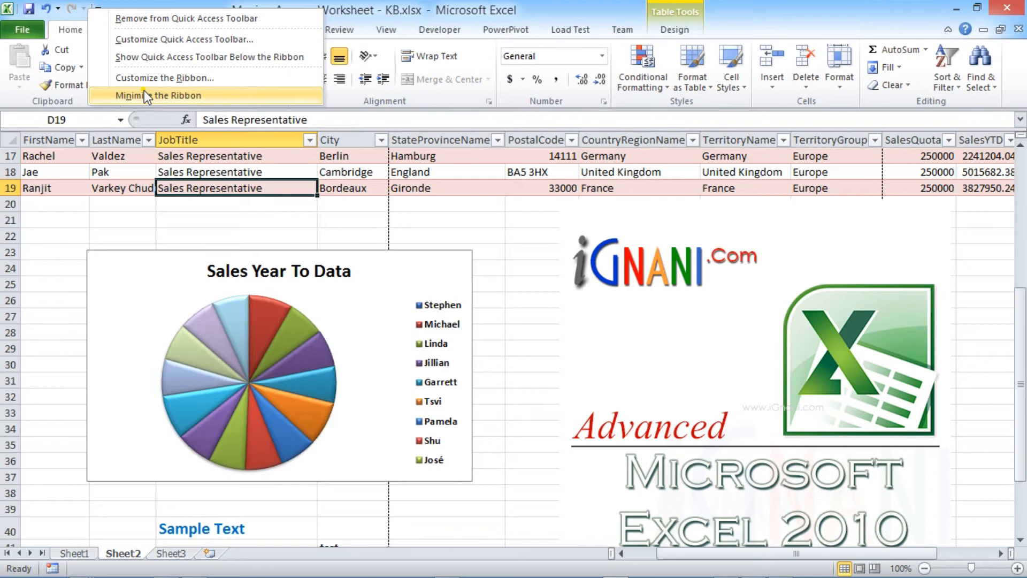
mouse_move(365, 224)
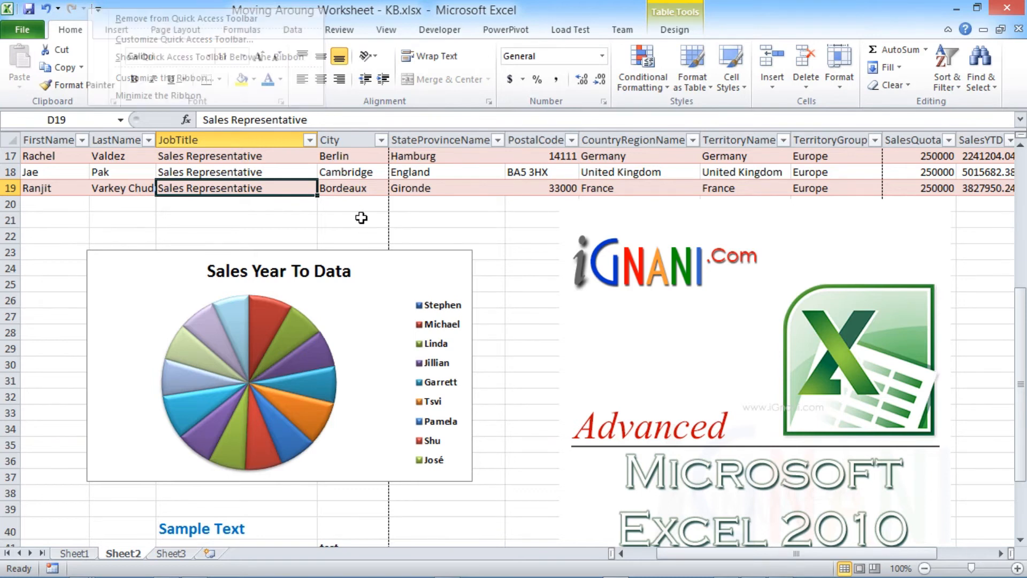
right_click(446, 220)
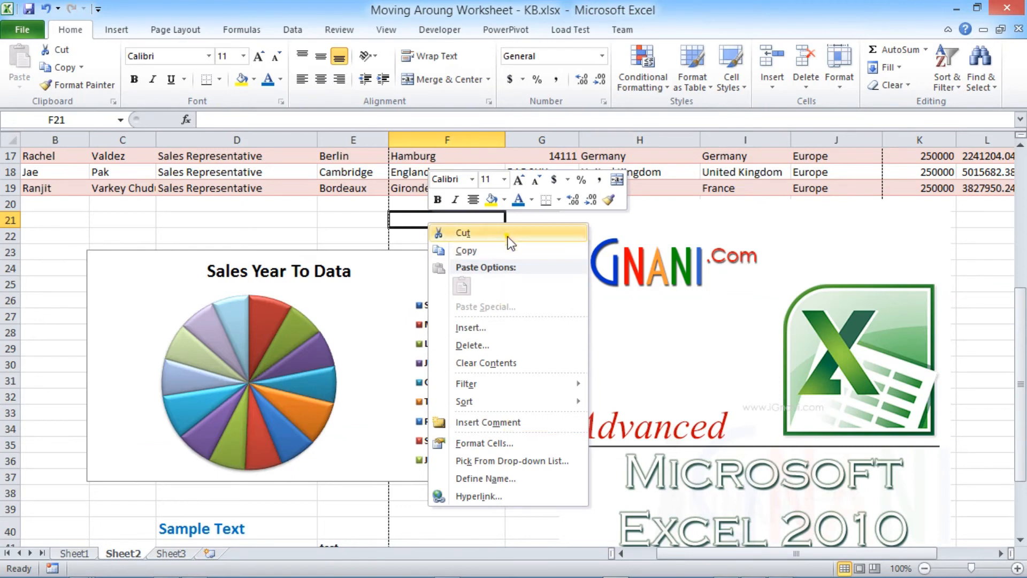
mouse_move(514, 443)
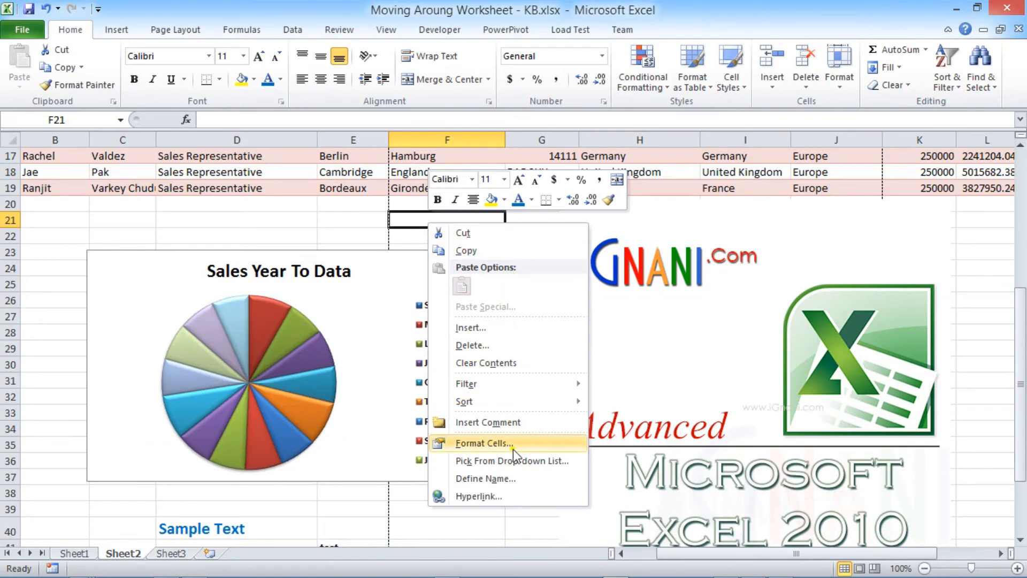
mouse_move(517, 496)
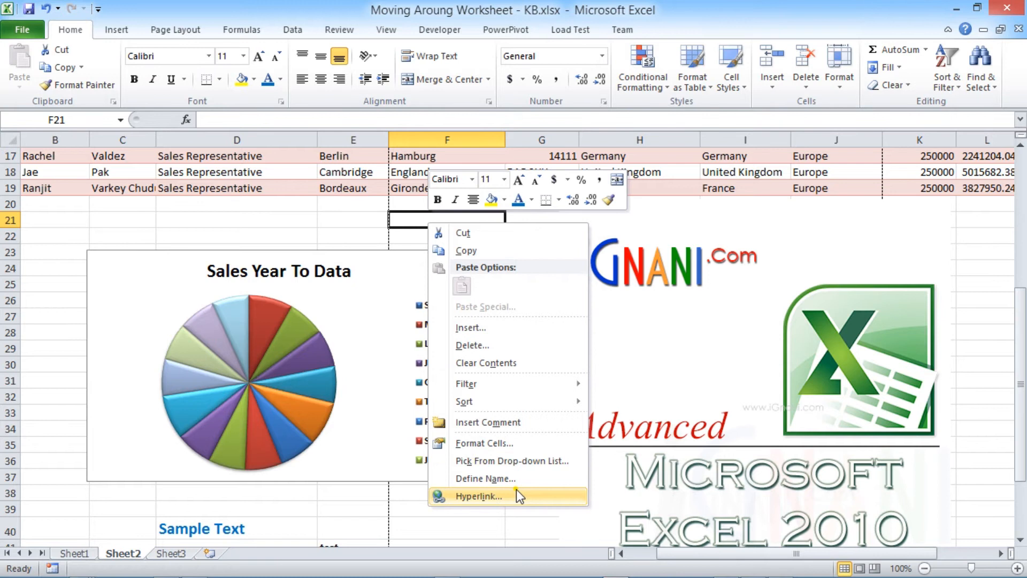
mouse_move(465, 251)
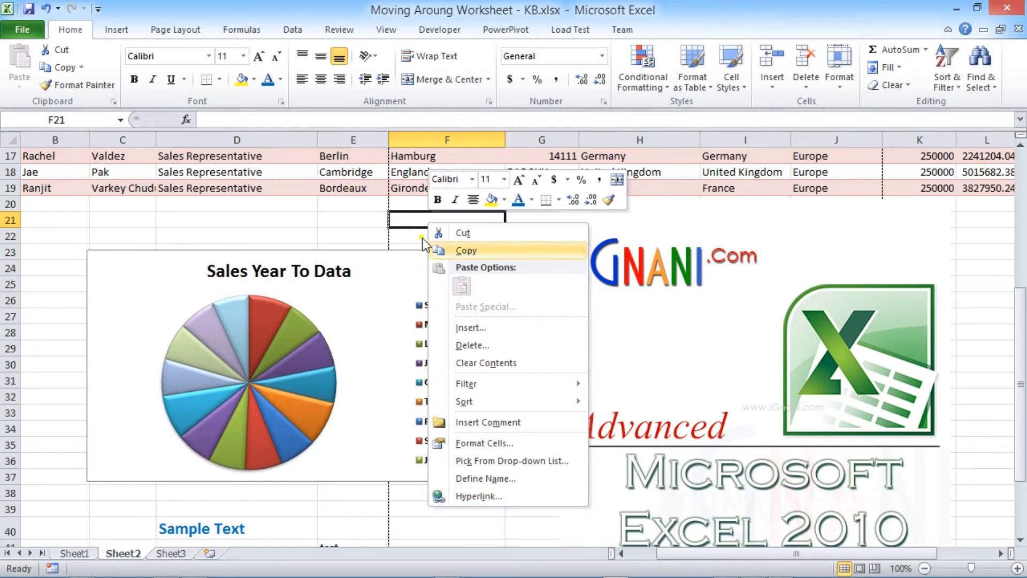
mouse_move(204, 188)
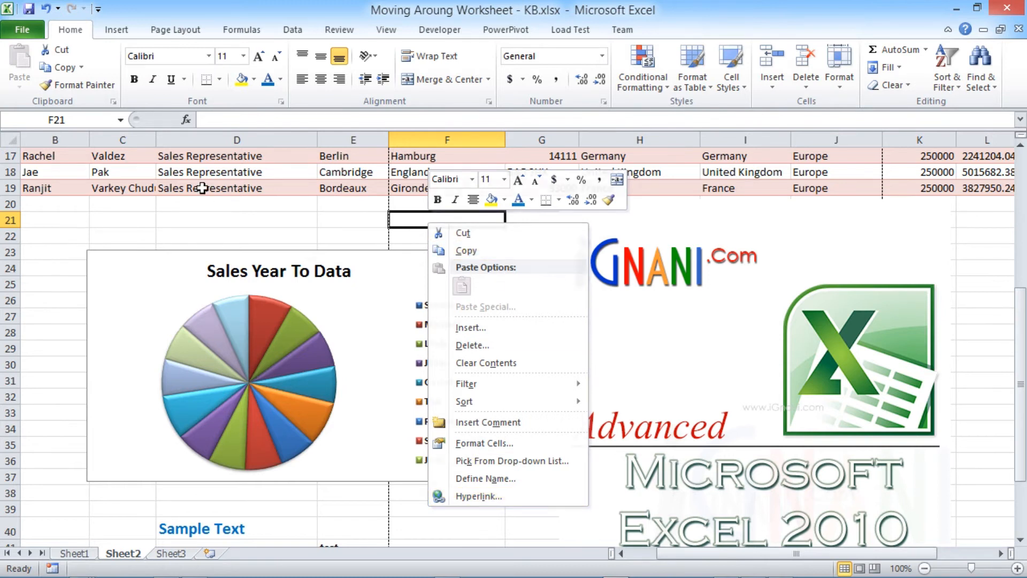
Copy the Sales Representative job title from cell D19.
right_click(237, 187)
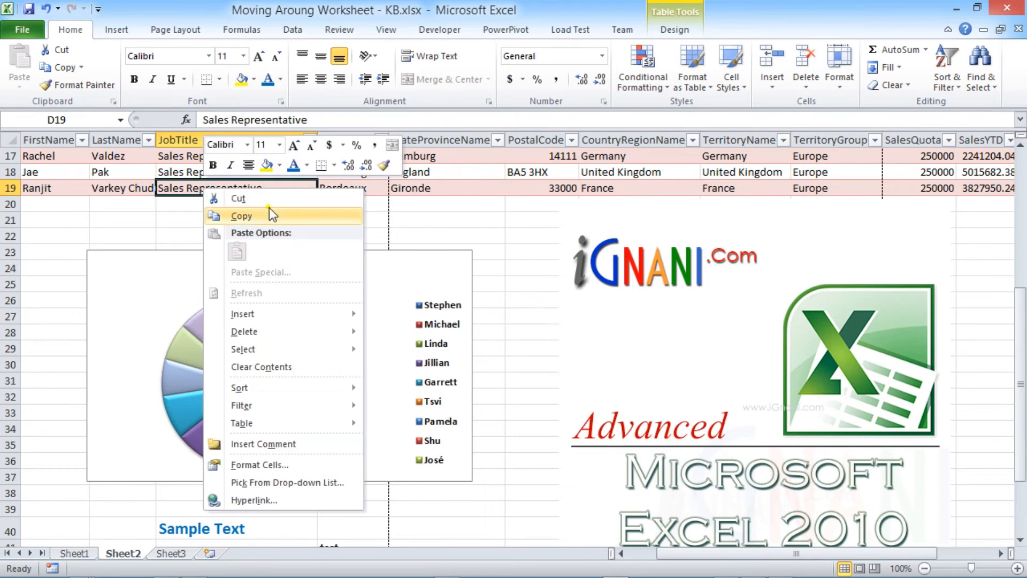
click(241, 215)
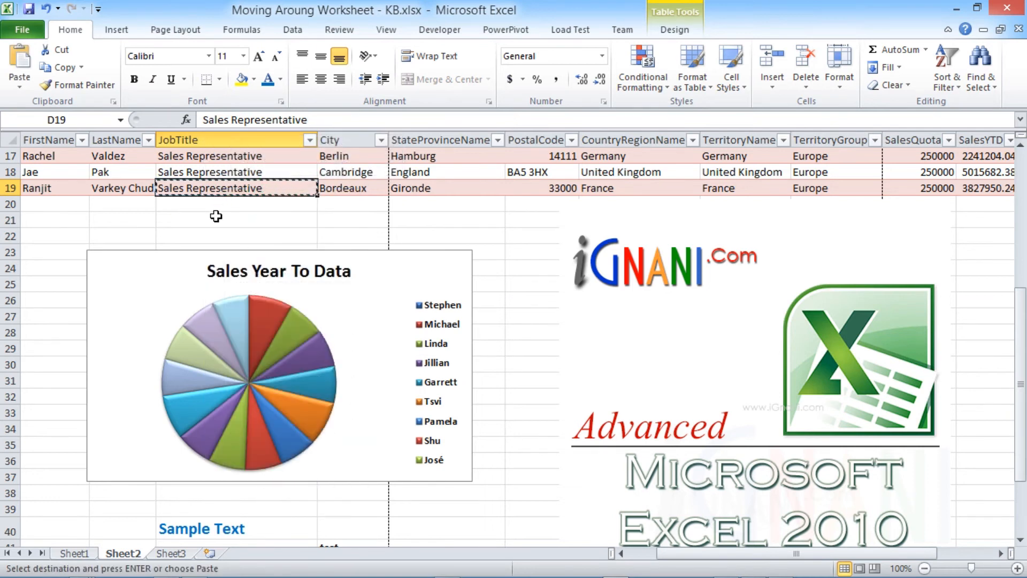
Show the paste choices on empty cell D21 and dismiss them without clearing or inserting.
right_click(216, 216)
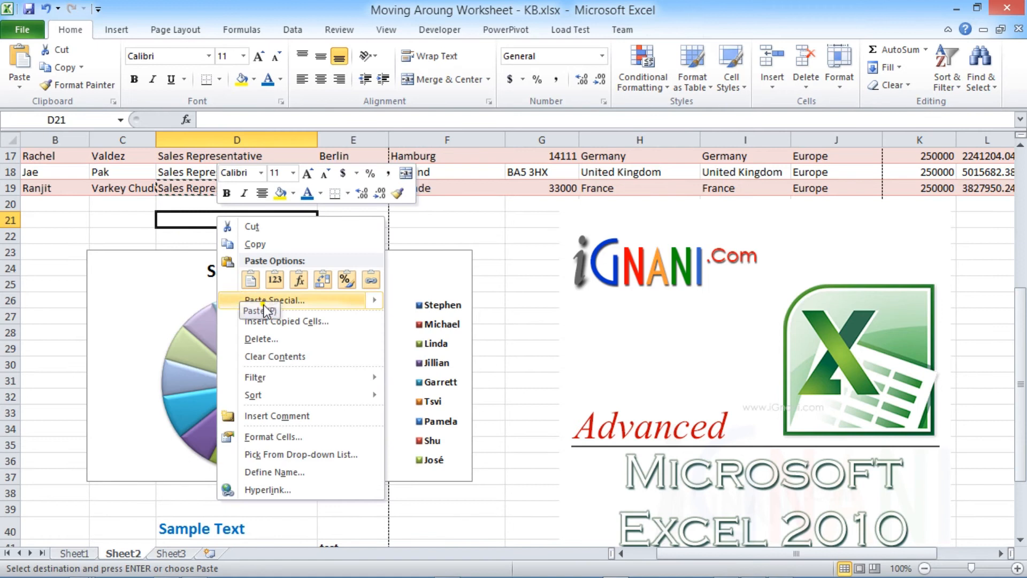
mouse_move(298, 321)
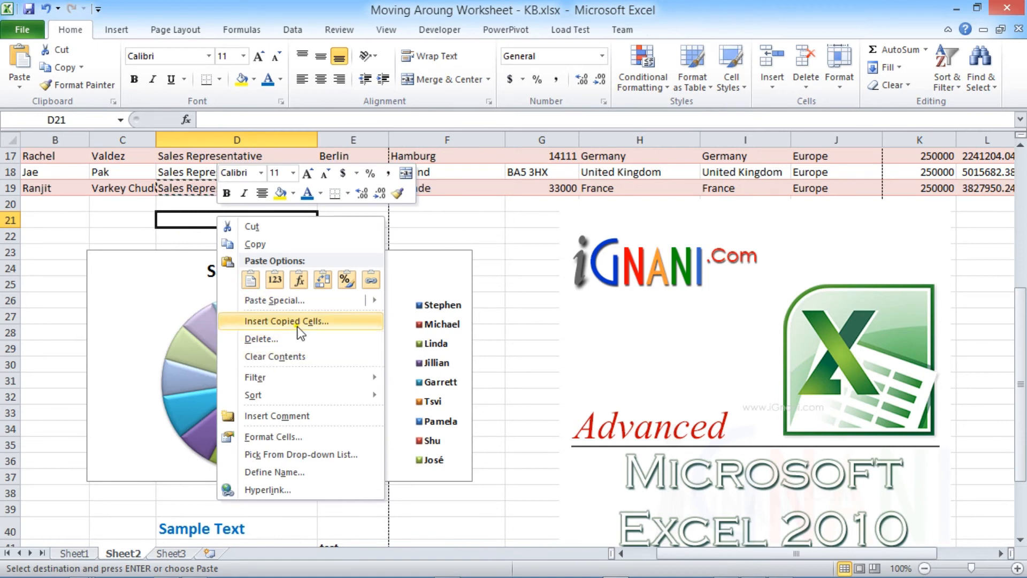
mouse_move(274, 356)
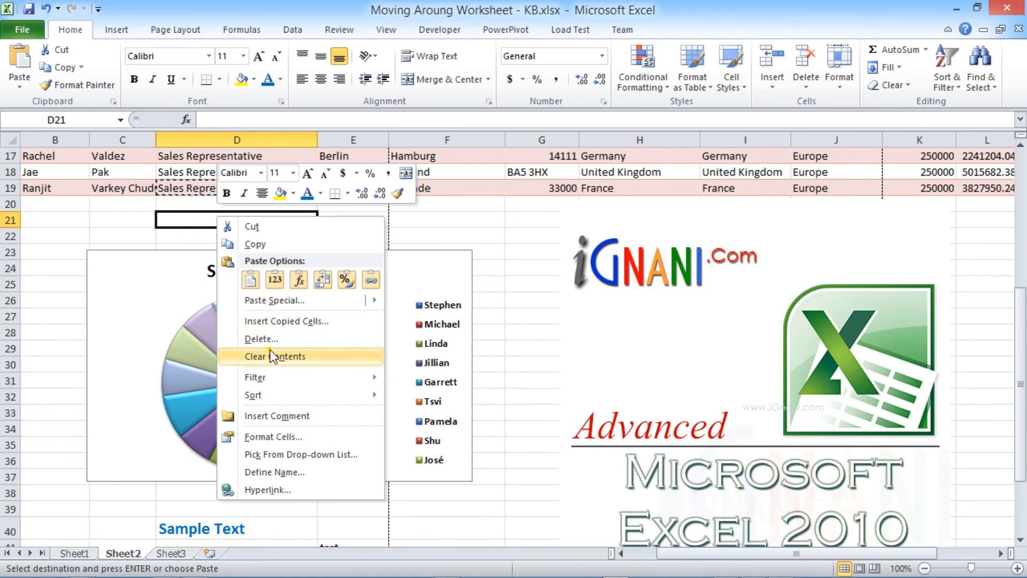
mouse_move(285, 321)
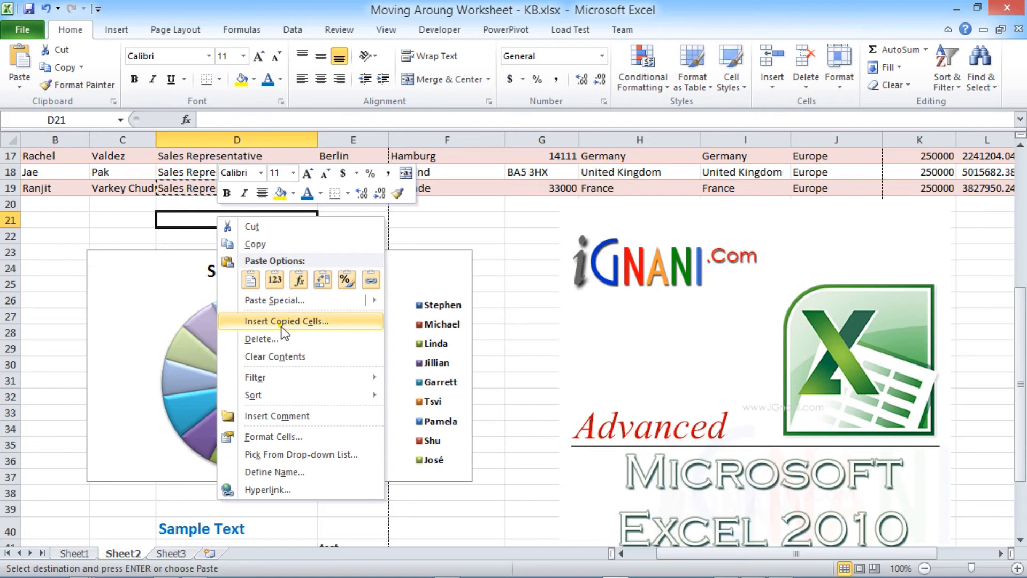
mouse_move(285, 362)
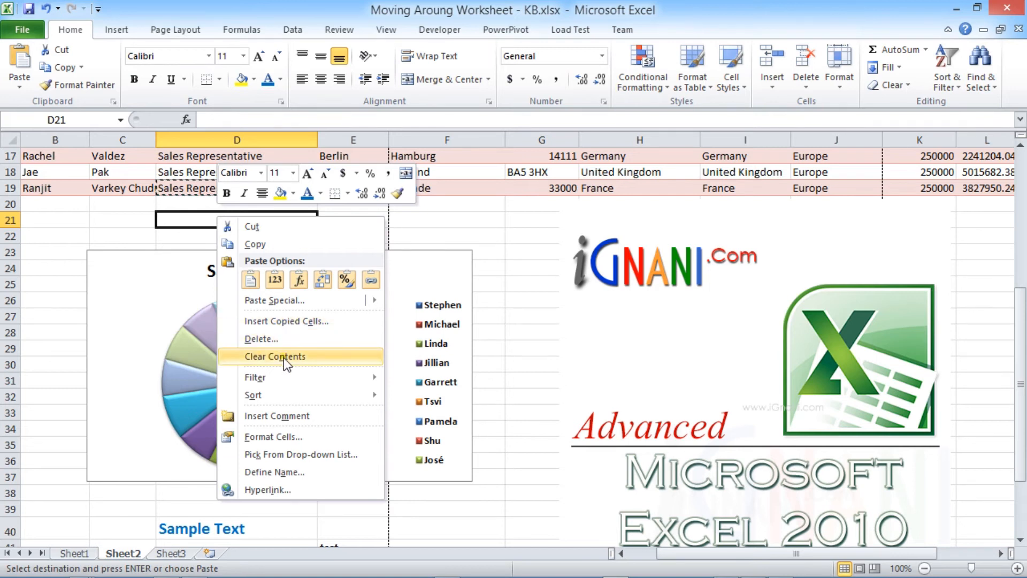
mouse_move(134, 227)
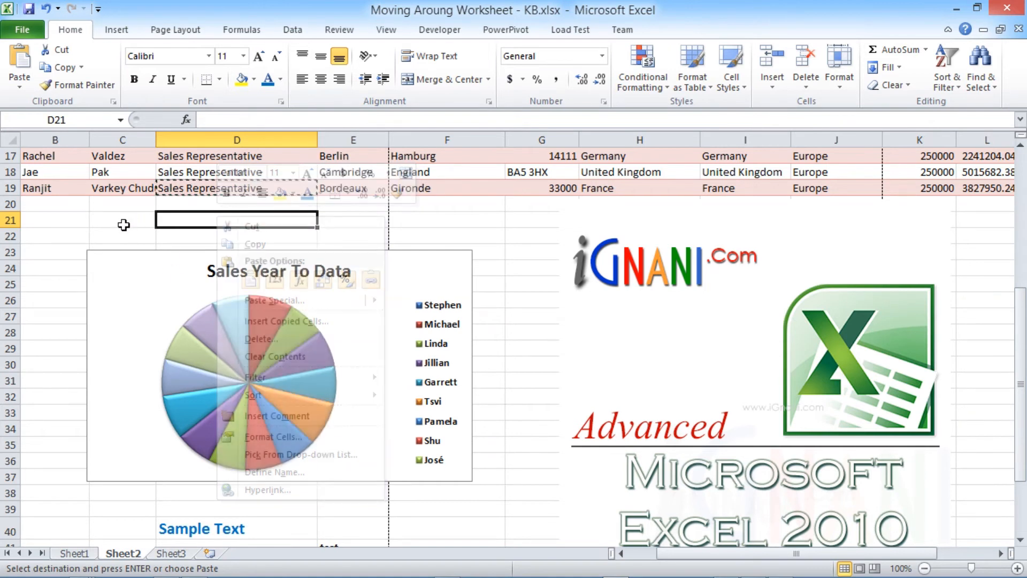
Show D21's formatting Mini Toolbar, then select the Sales Year To Data pie chart for its options.
right_click(236, 219)
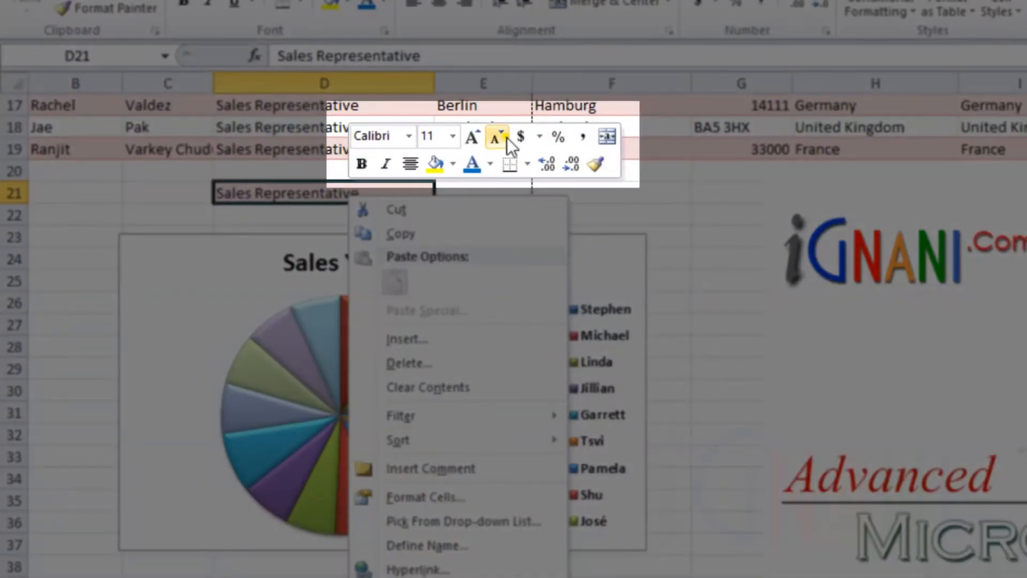
mouse_move(615, 181)
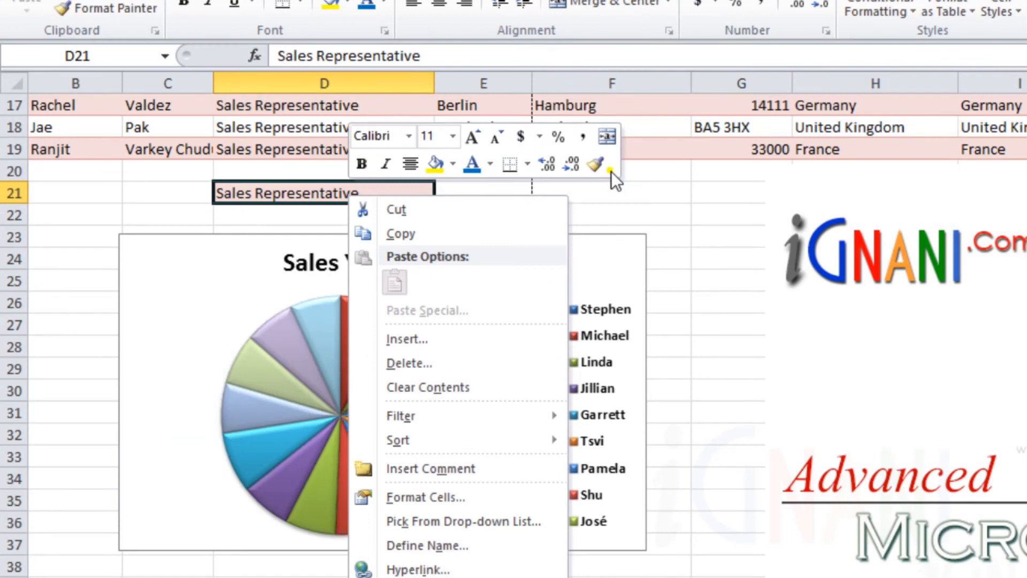
mouse_move(308, 198)
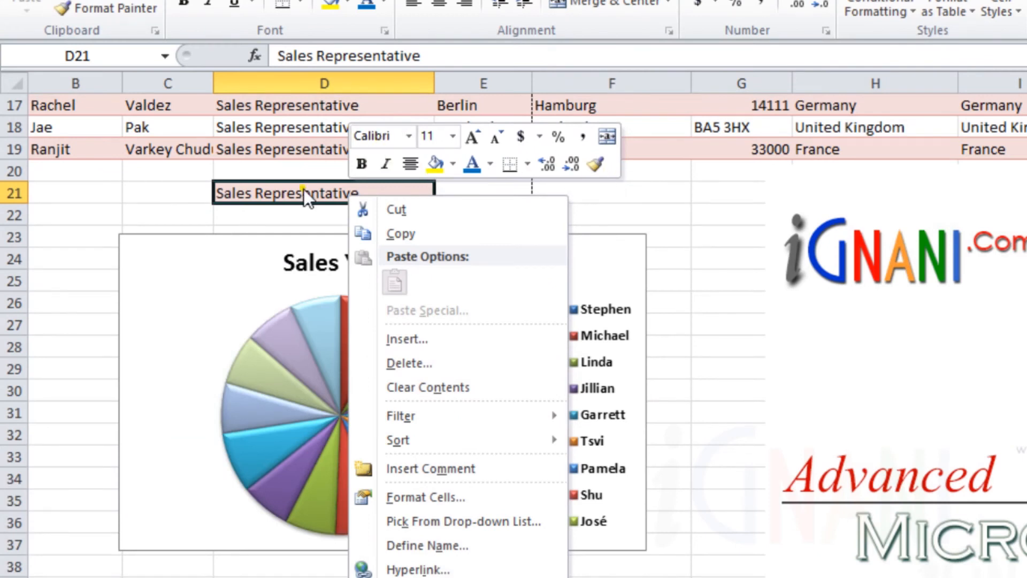
mouse_move(438, 137)
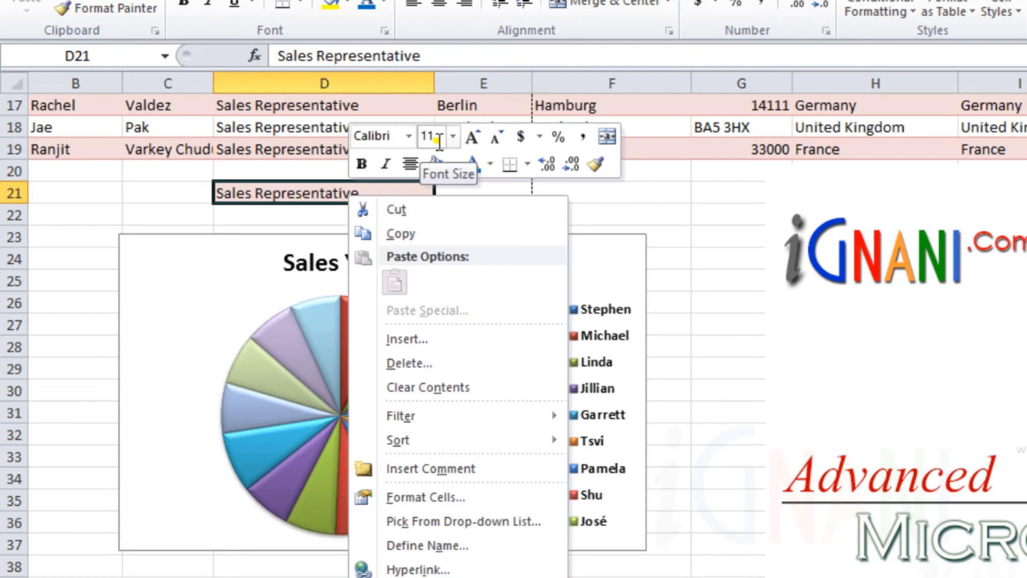
mouse_move(496, 137)
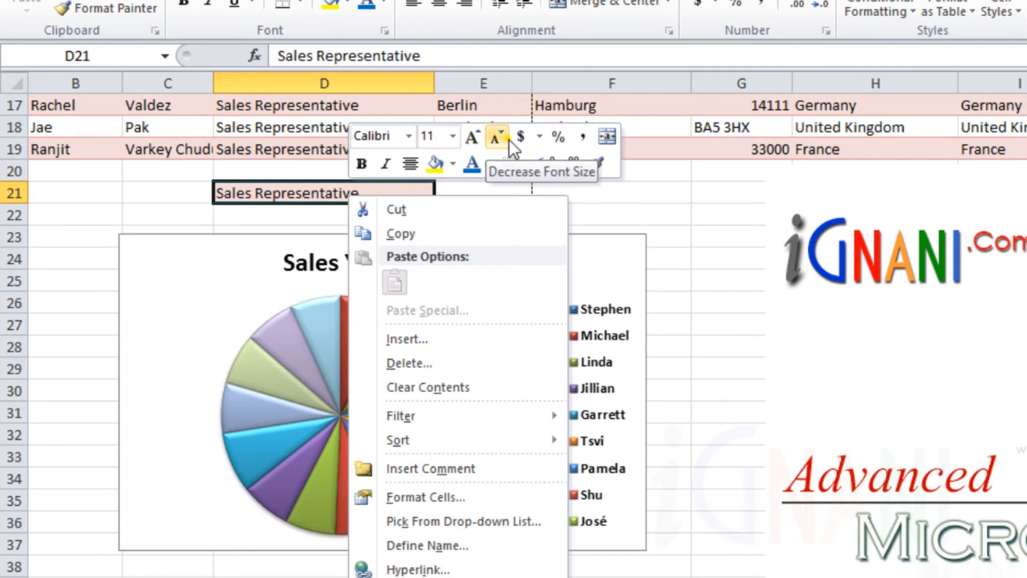
mouse_move(516, 164)
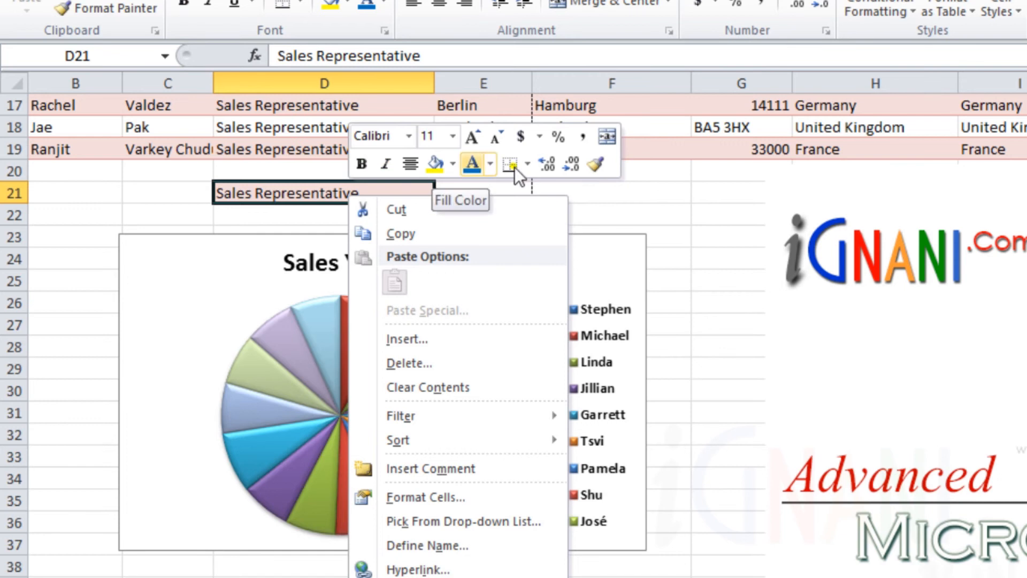
mouse_move(549, 164)
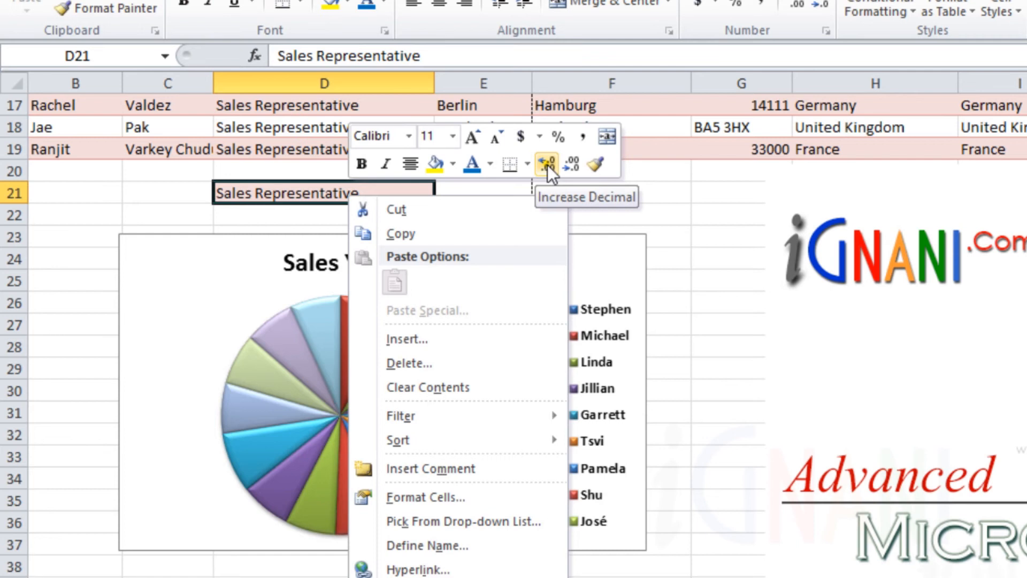
mouse_move(311, 313)
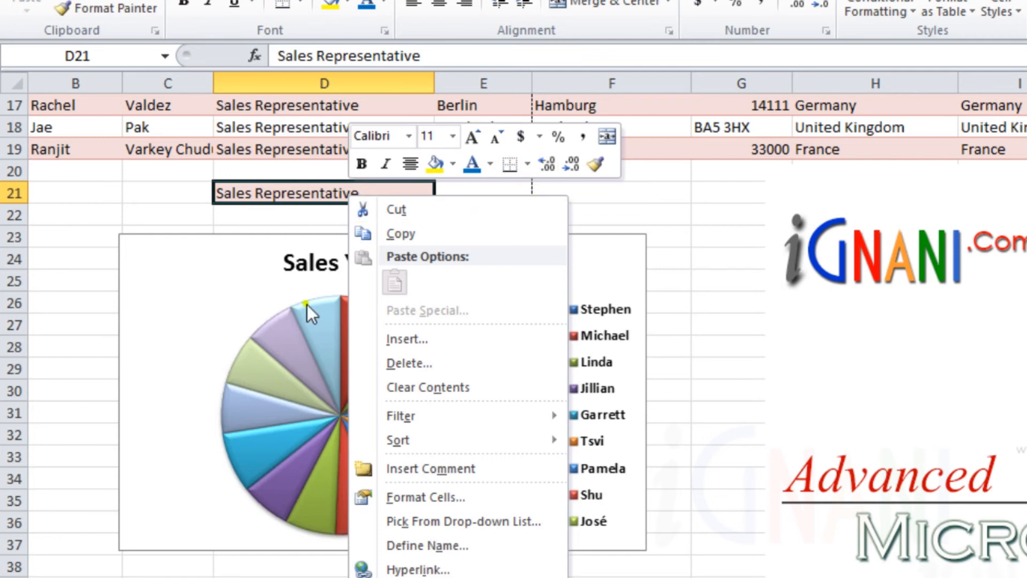
mouse_move(520, 137)
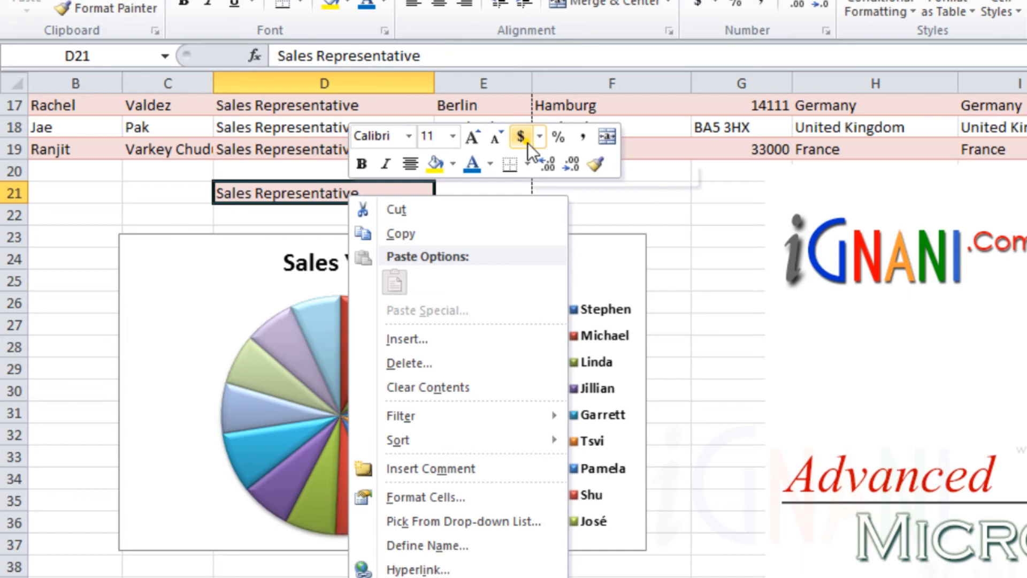
mouse_move(582, 137)
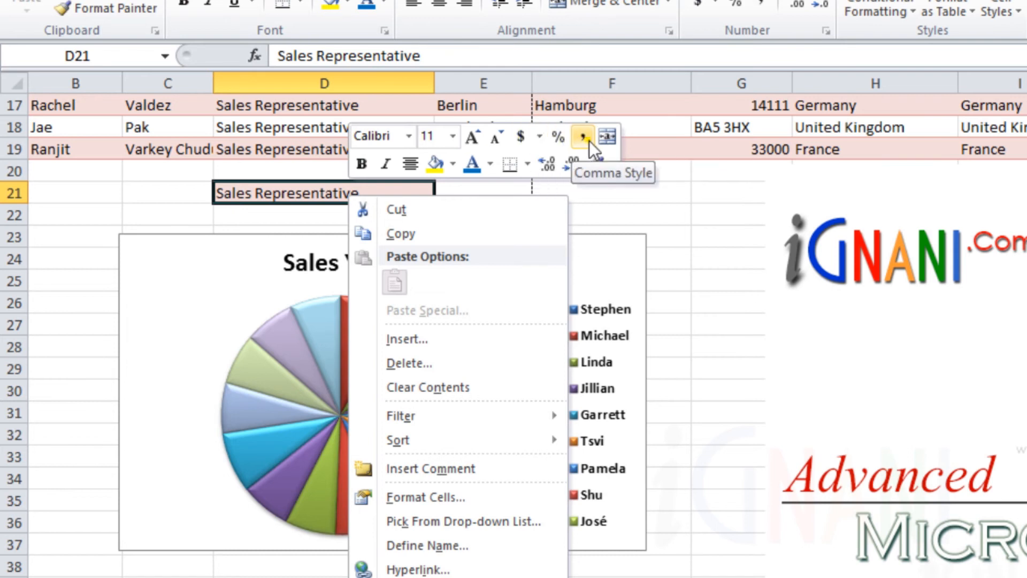
mouse_move(606, 136)
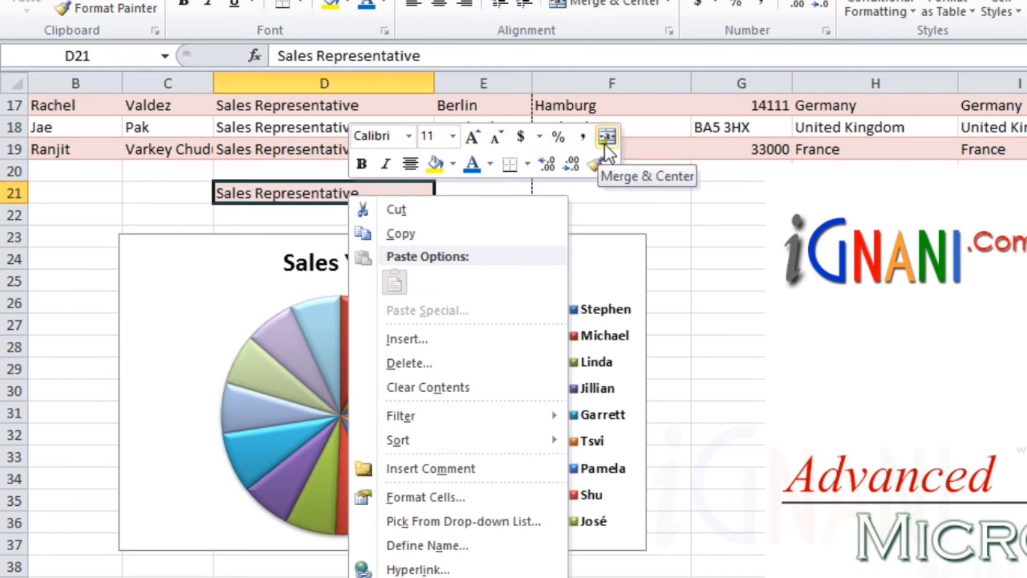
click(285, 298)
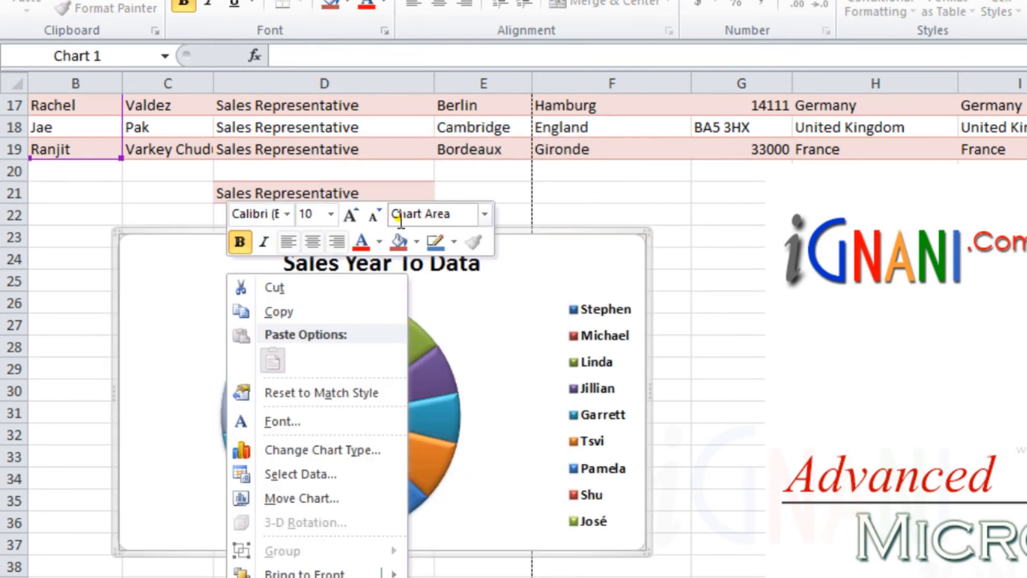
Select the iGNANI logo picture and show its Mini Toolbar with 5.08-inch height and width.
click(485, 214)
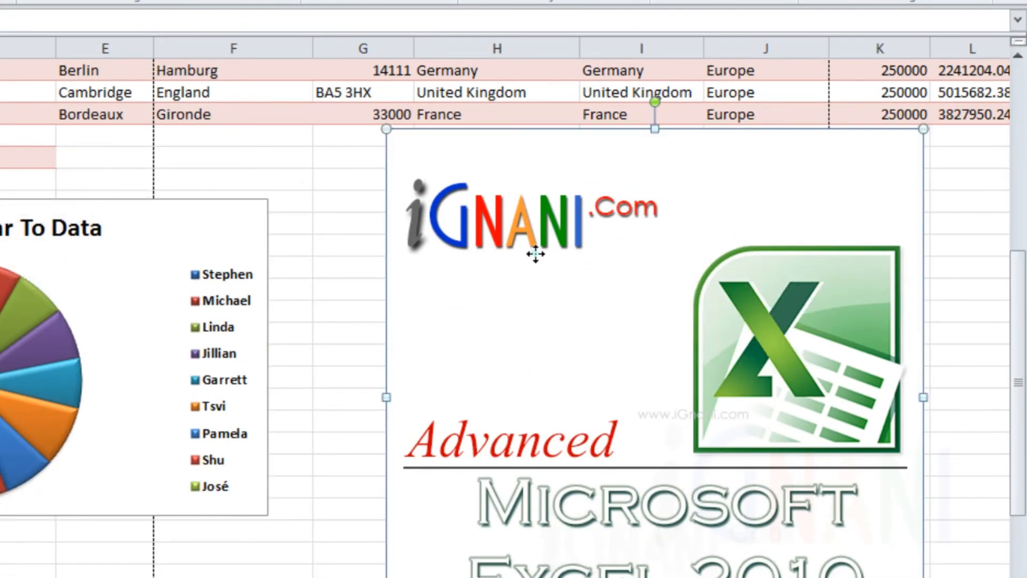
right_click(536, 254)
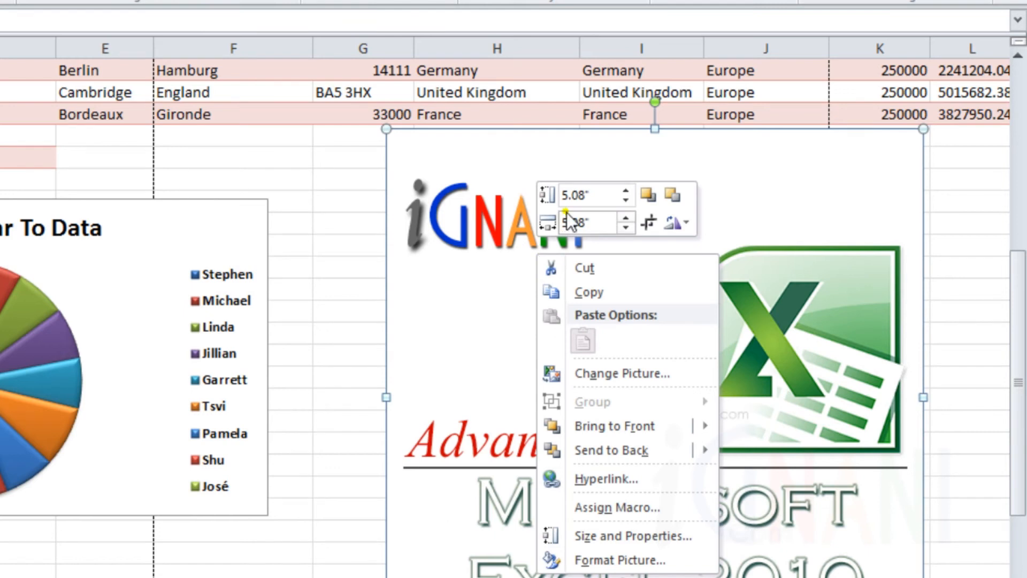
mouse_move(626, 197)
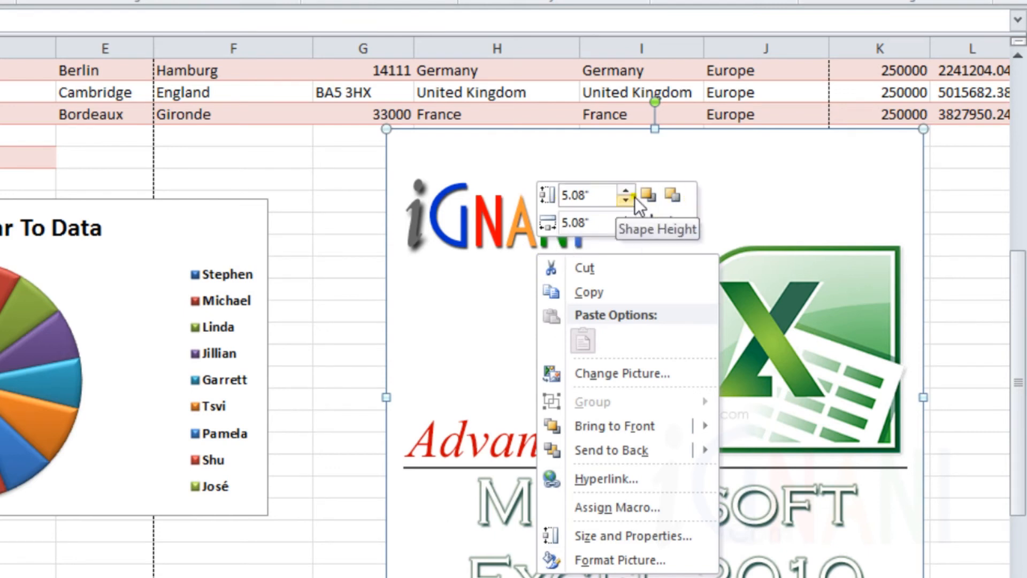
mouse_move(587, 396)
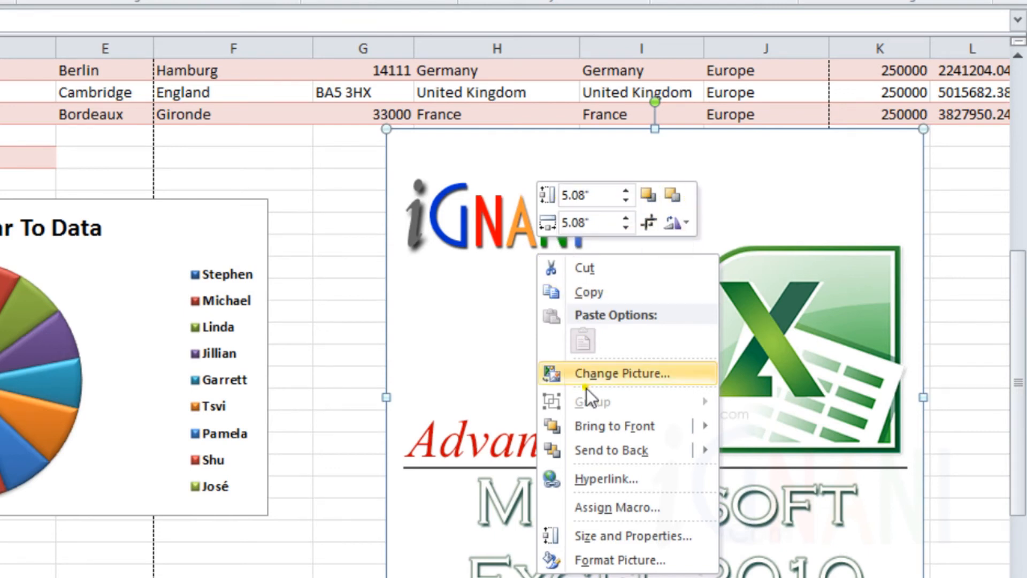
mouse_move(598, 393)
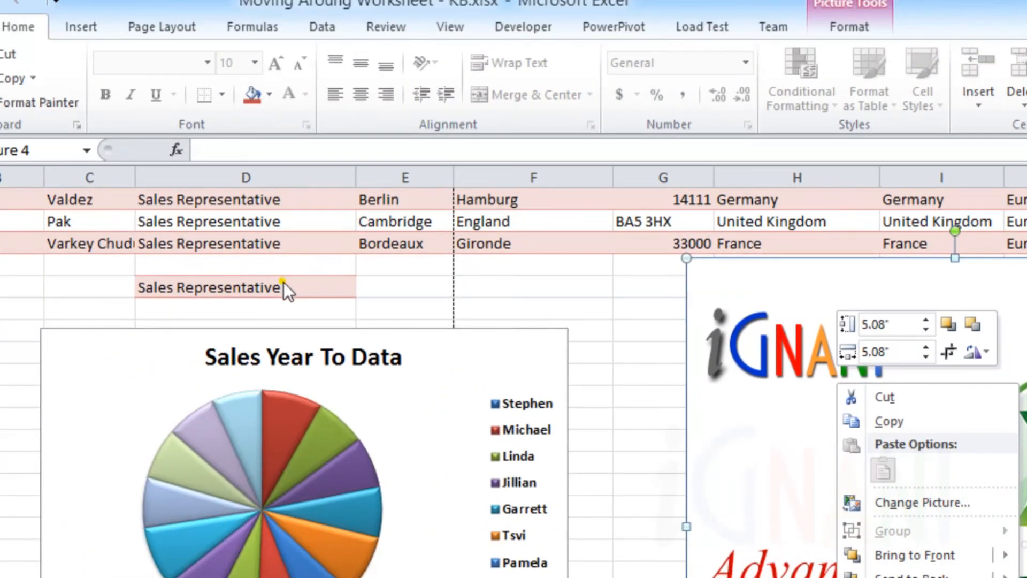
Return to cell D21 and show its shortcut menu with the formatting Mini Toolbar.
click(252, 27)
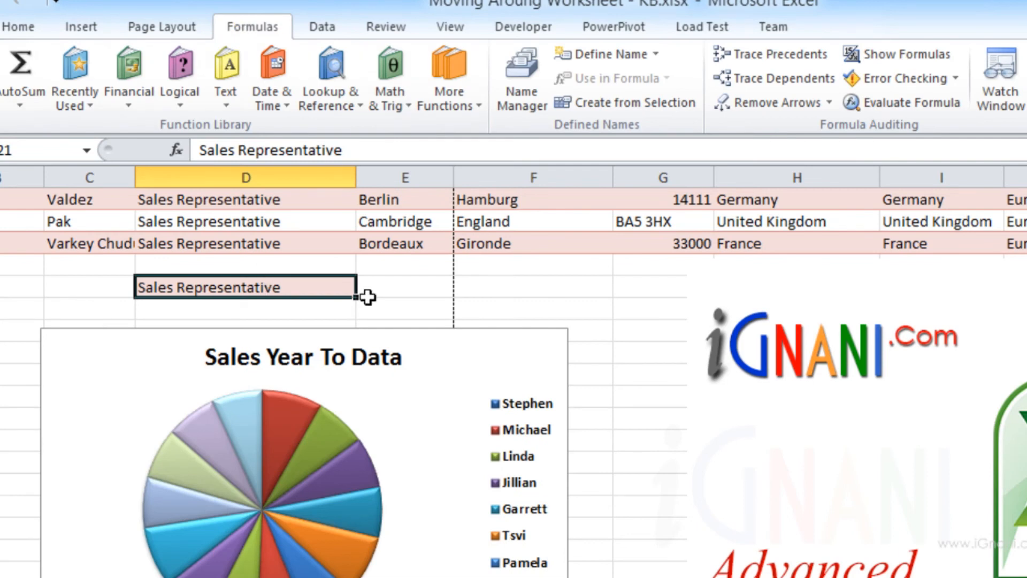
mouse_move(272, 290)
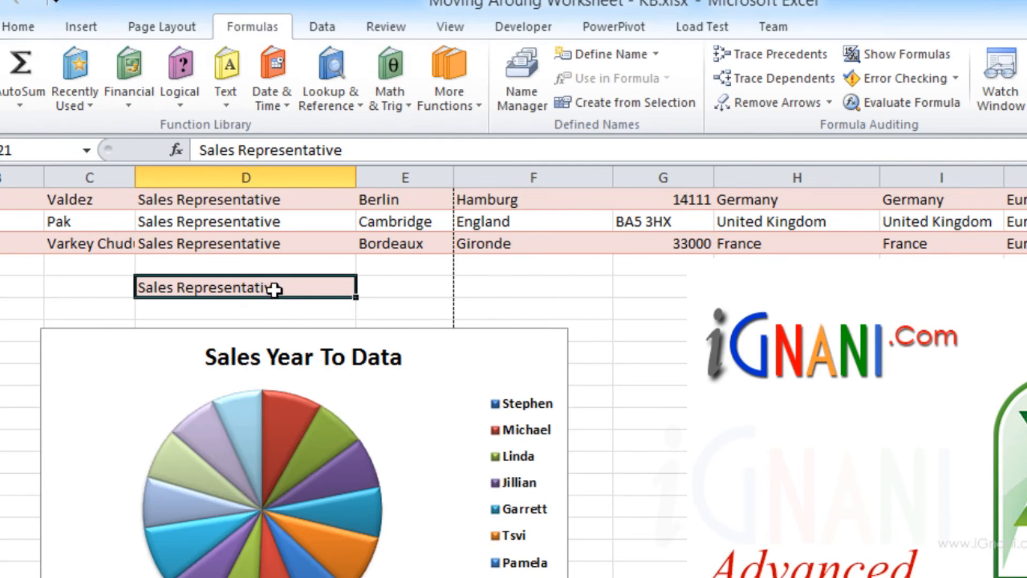
right_click(246, 287)
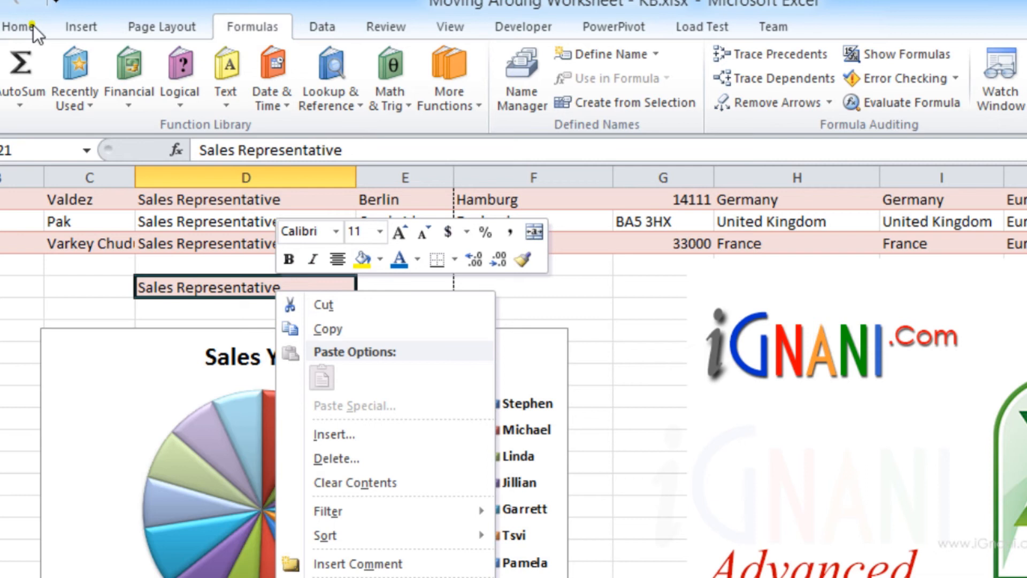
mouse_move(288, 259)
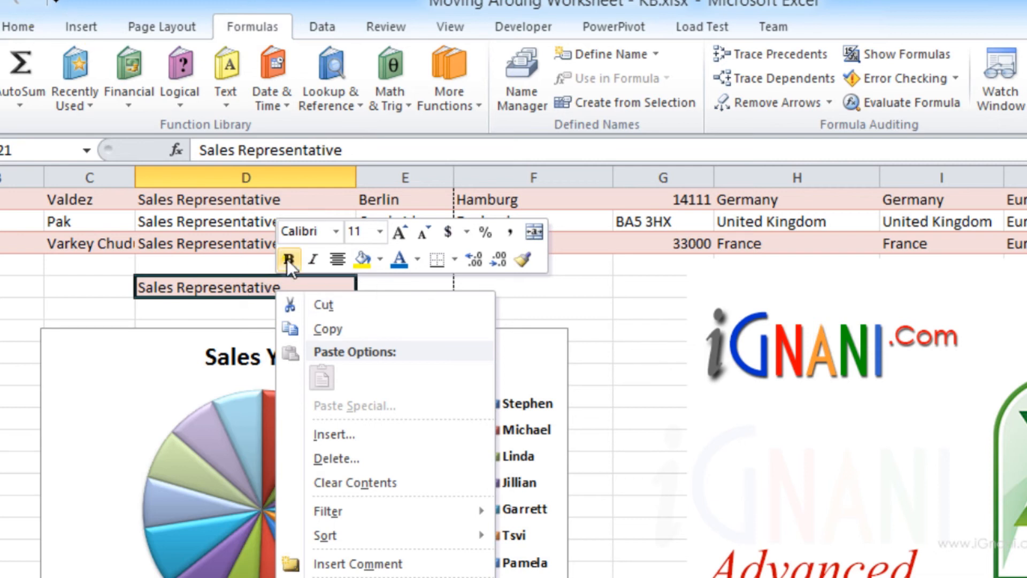
mouse_move(289, 260)
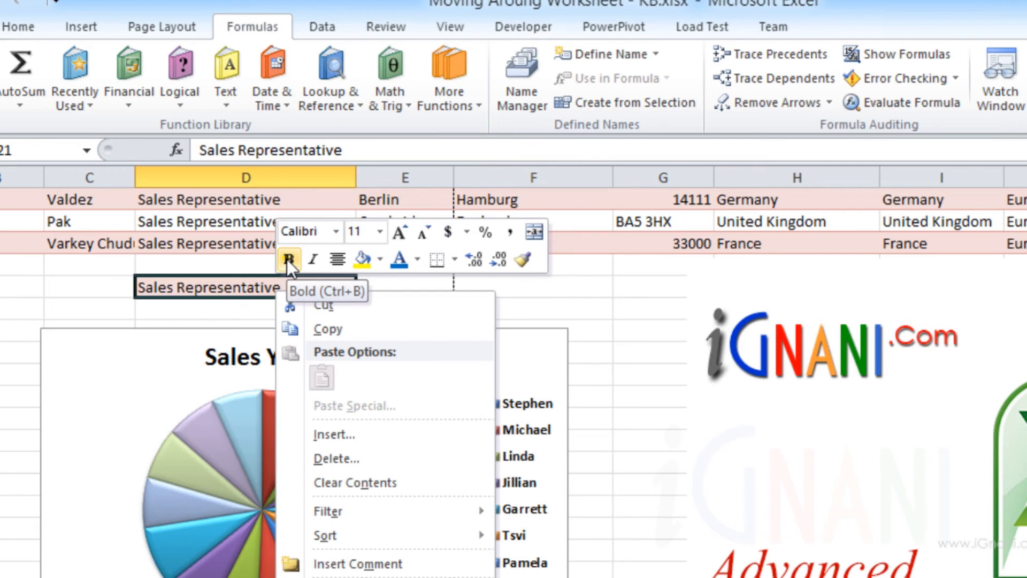
mouse_move(207, 413)
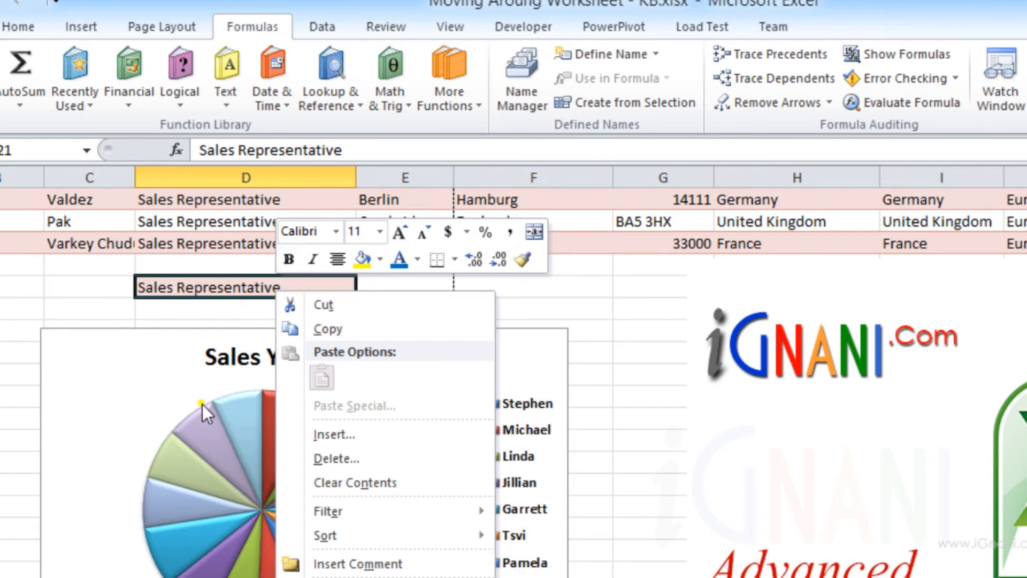
mouse_move(190, 321)
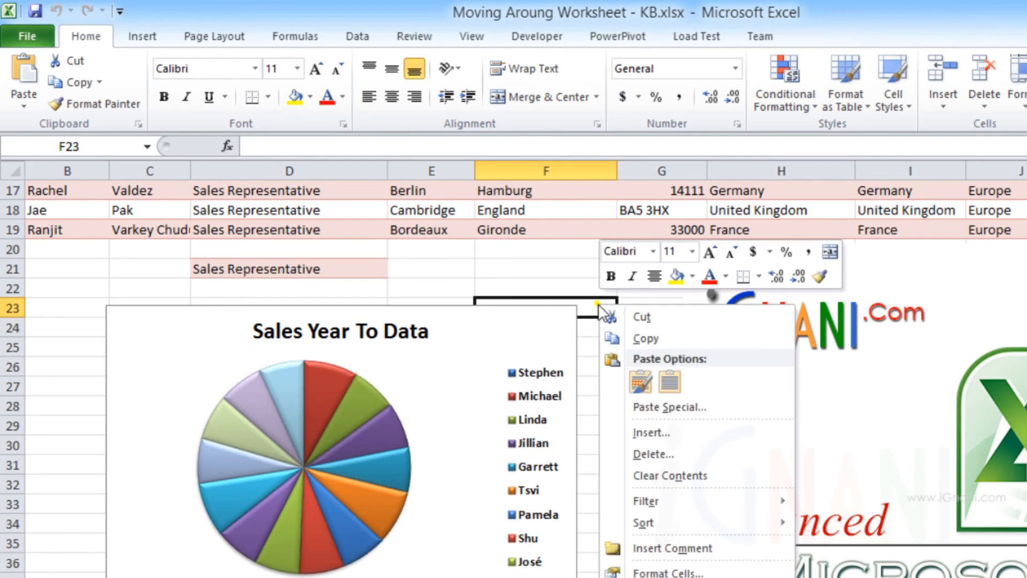
mouse_move(829, 254)
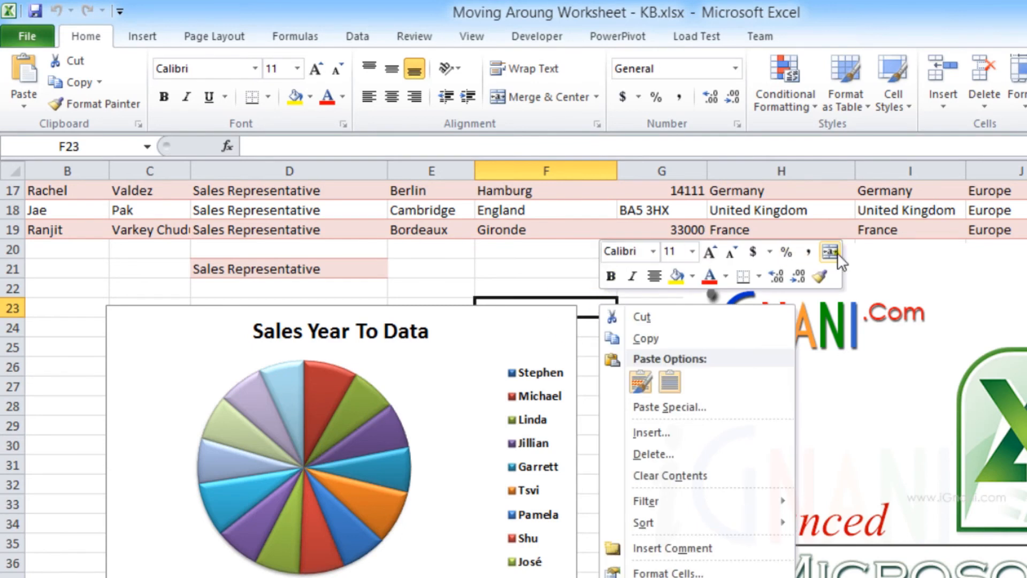
mouse_move(709, 275)
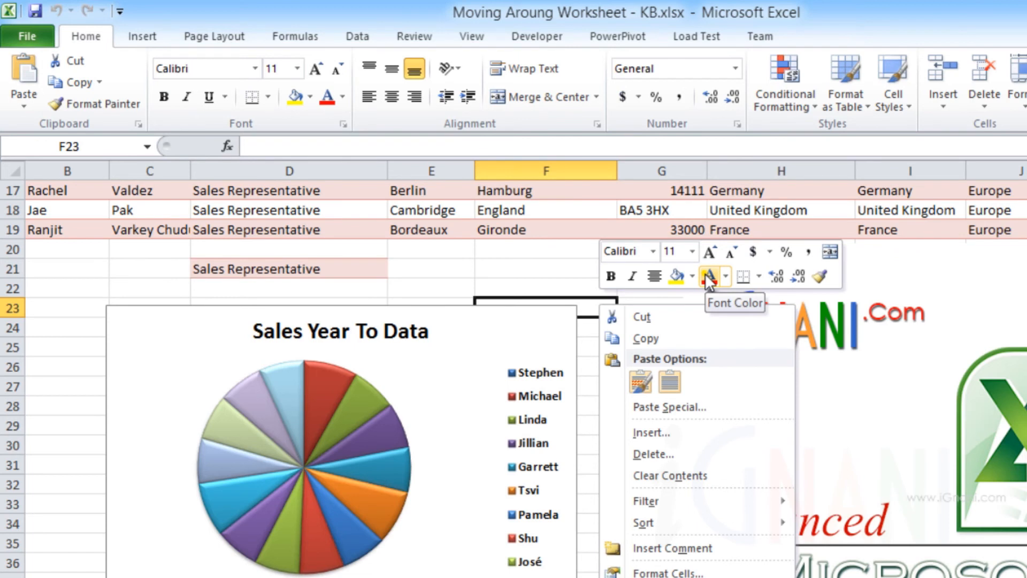
mouse_move(709, 286)
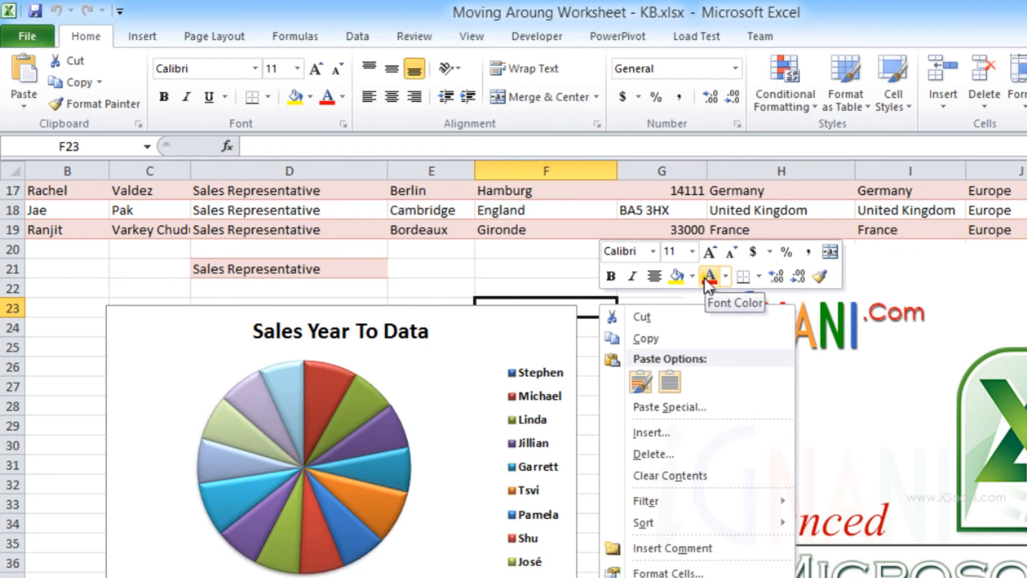
mouse_move(707, 294)
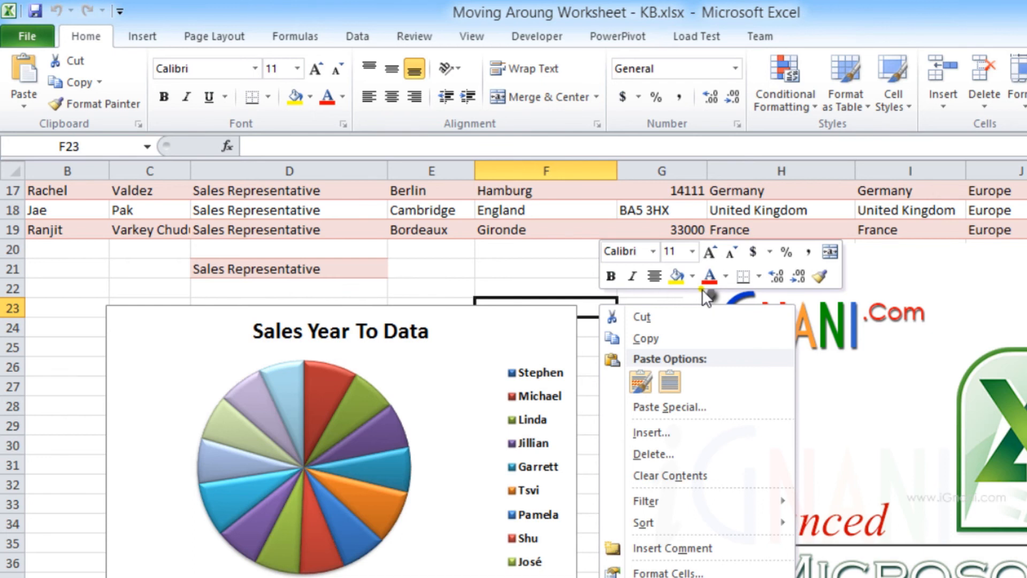
Open the Visual Basic editor from the Developer tab and the ThisWorkbook code window.
click(536, 36)
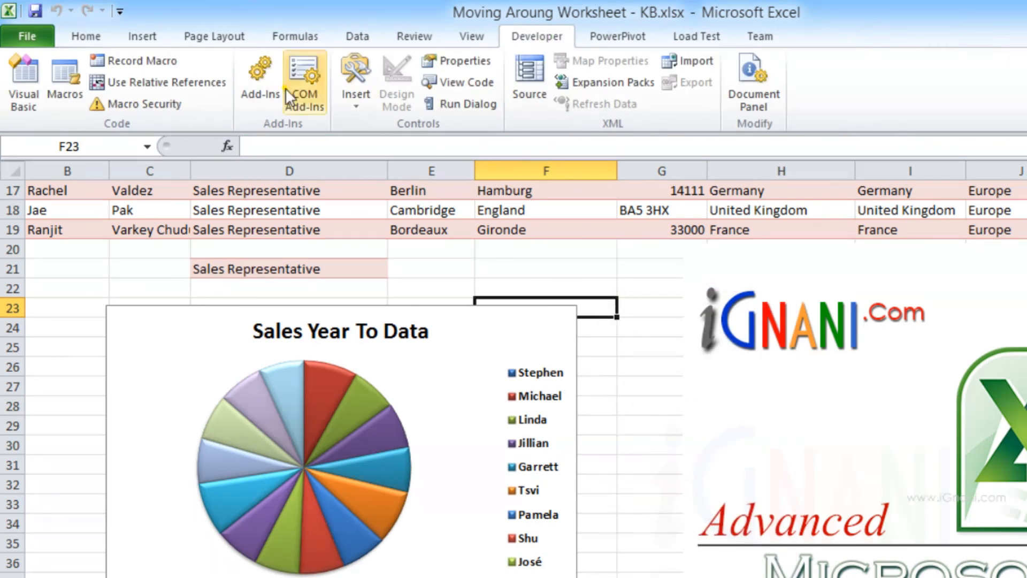
click(24, 80)
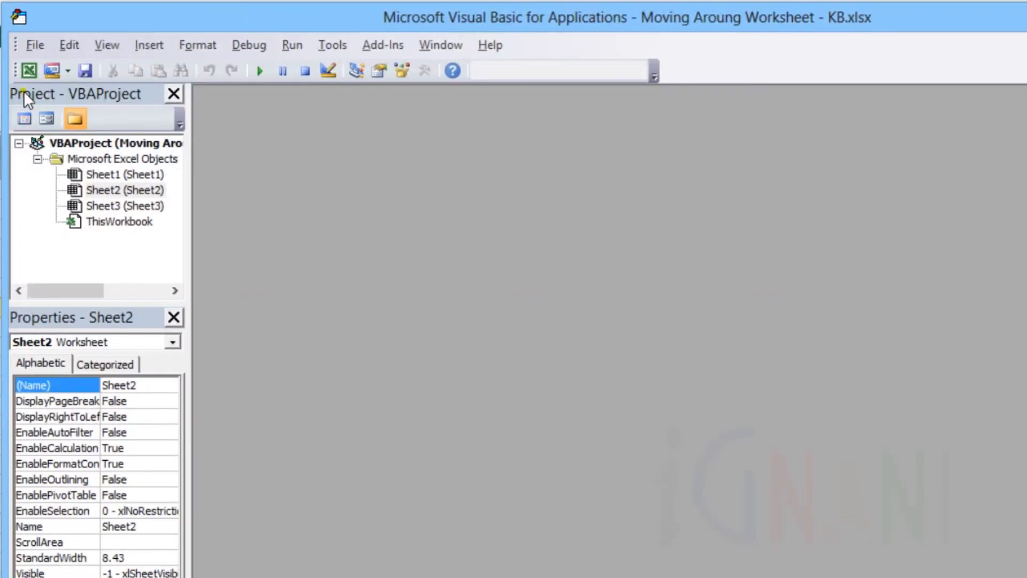
double_click(119, 221)
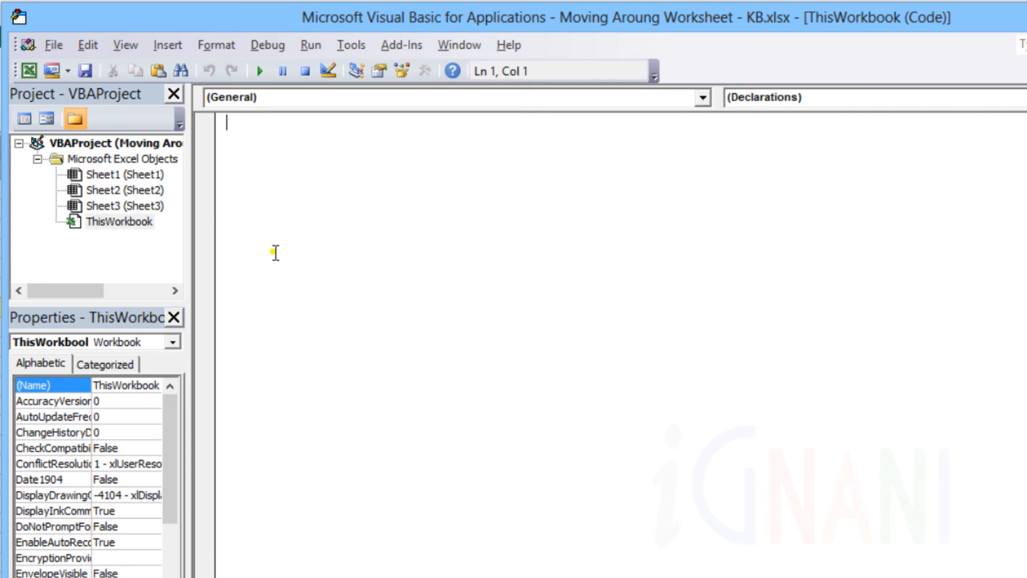
mouse_move(548, 253)
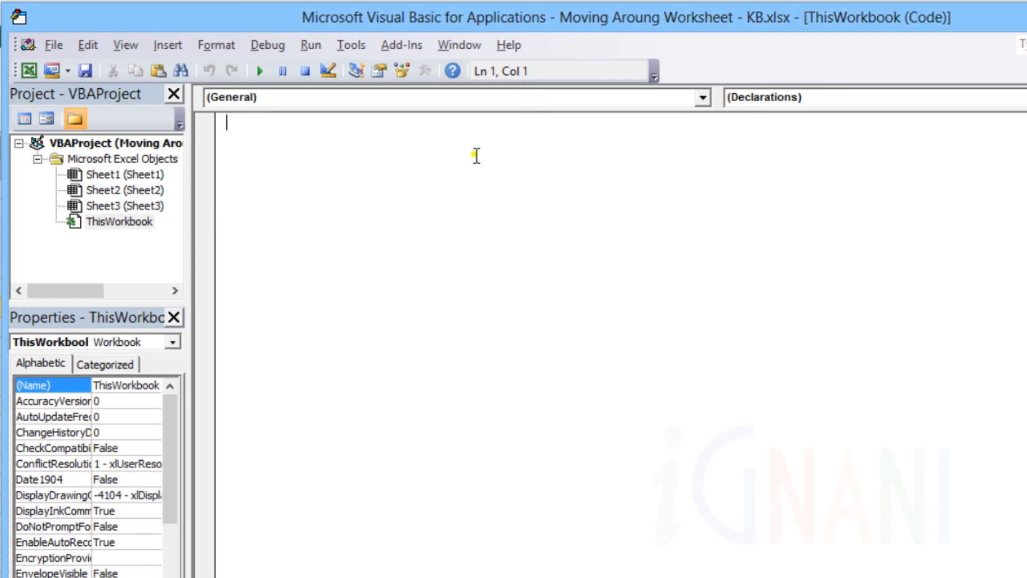
Write Sub HideMiniToolbar() setting Application.ShowMenuFloaties = True and run it.
text(Sub HideMiniToolbar())
text(Application.ShowMenuFloaties = True)
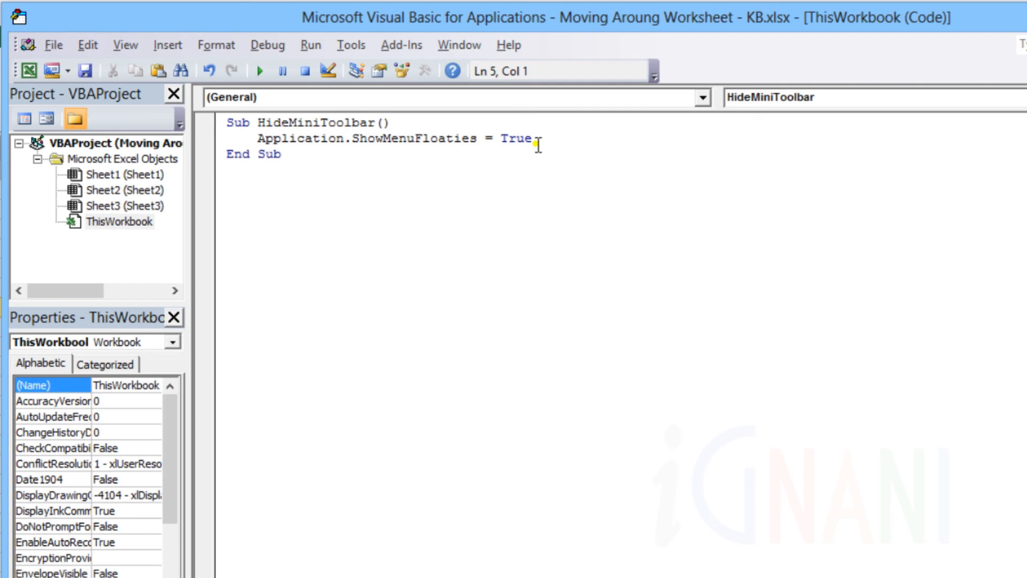
mouse_move(260, 70)
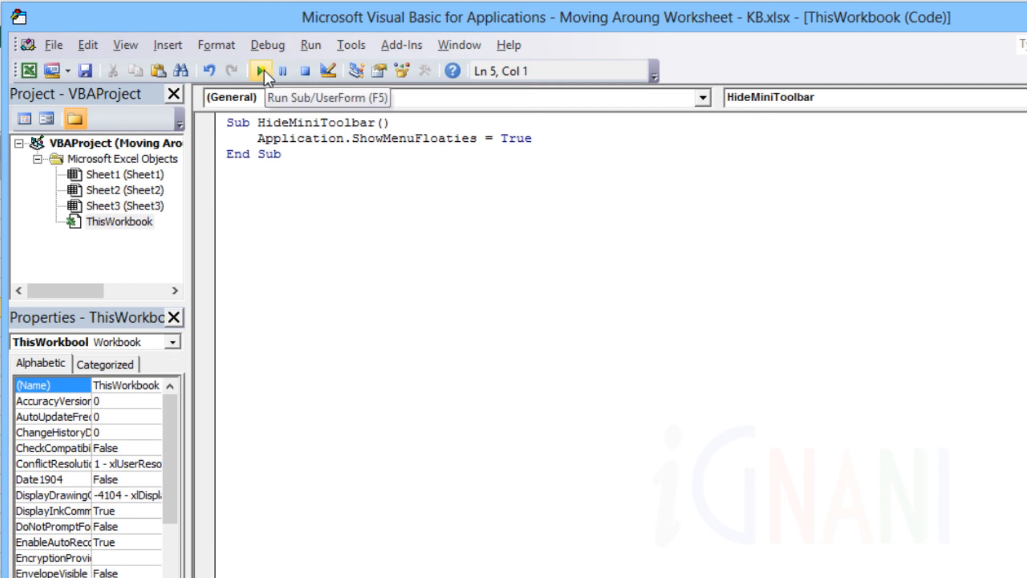
click(260, 70)
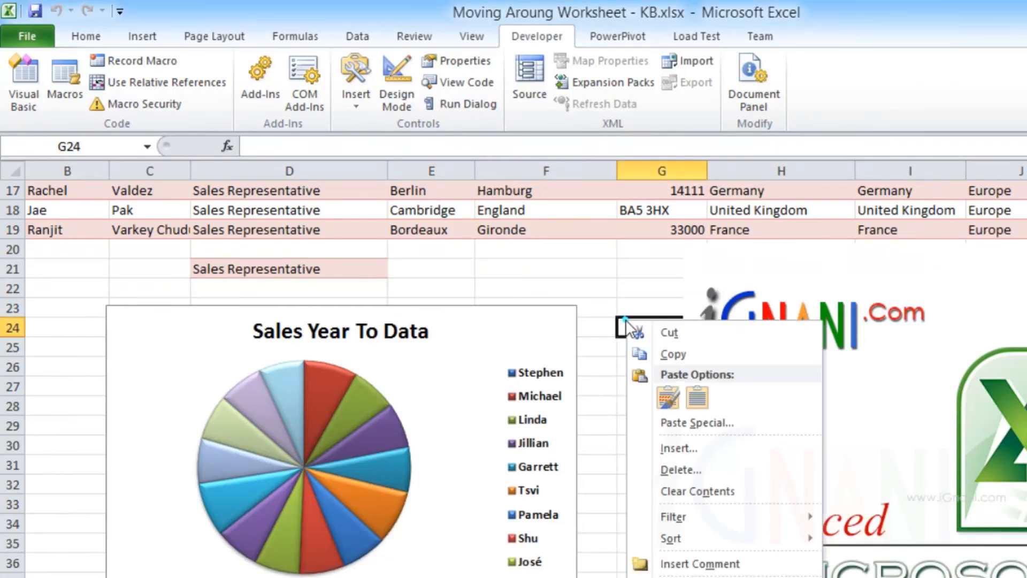
mouse_move(655, 308)
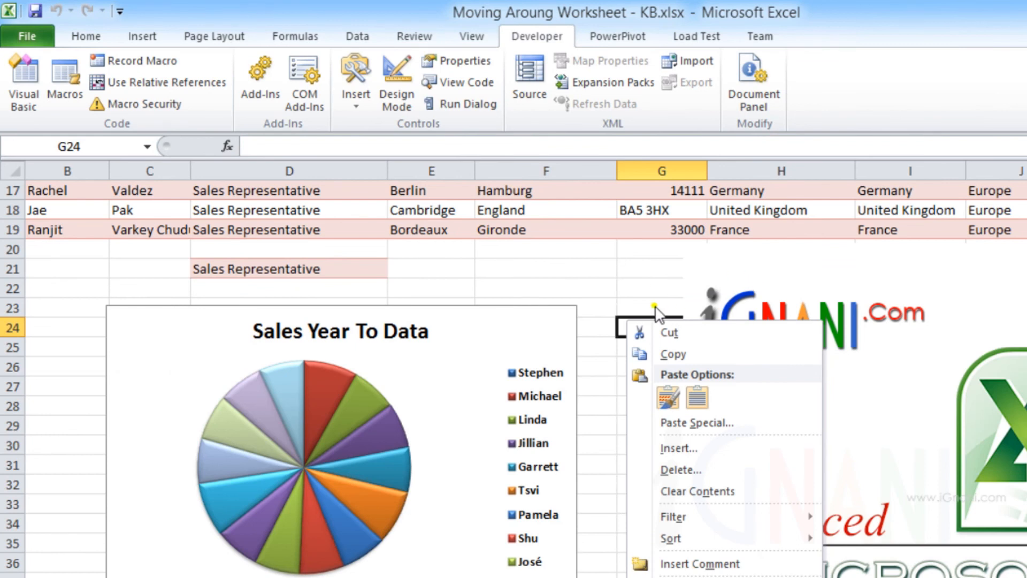
mouse_move(655, 314)
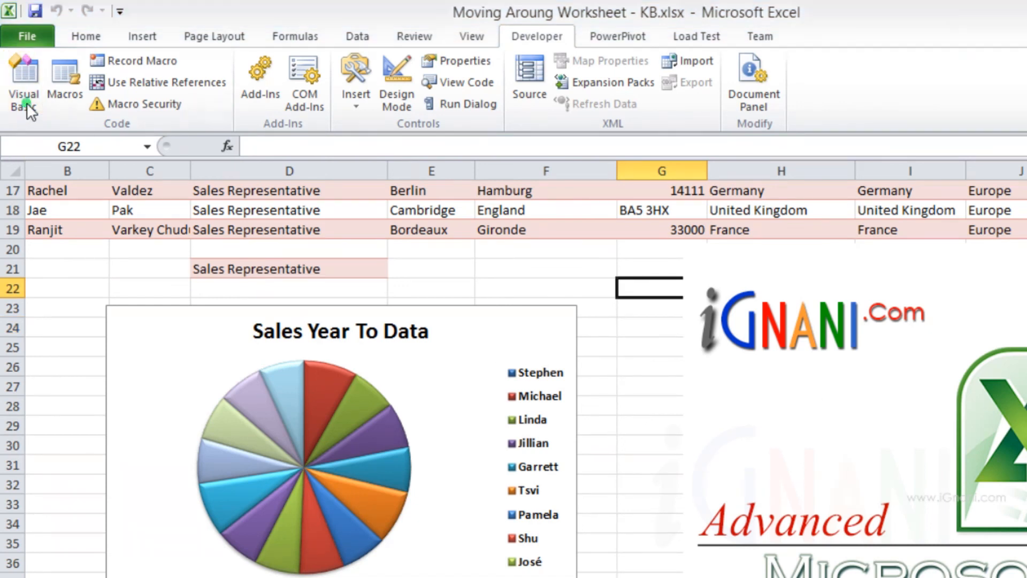
Change the macro's ShowMenuFloaties value from True to False and run it again.
click(24, 79)
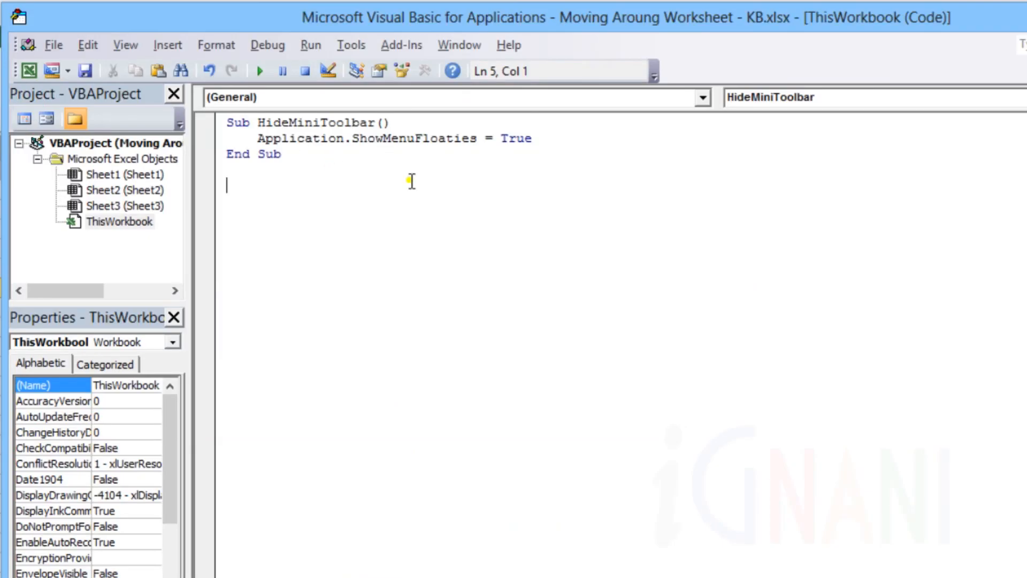
double_click(515, 139)
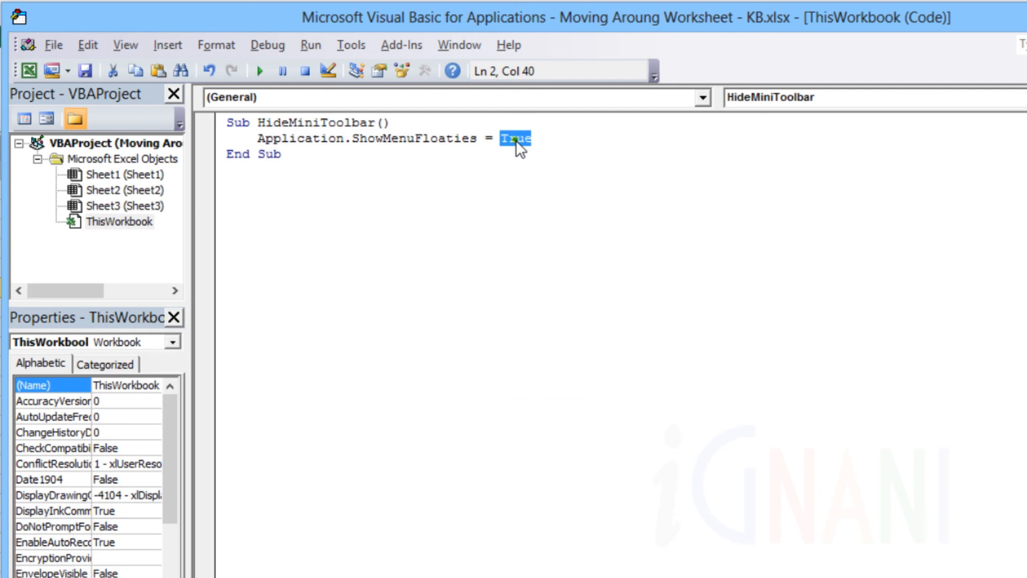
text(False)
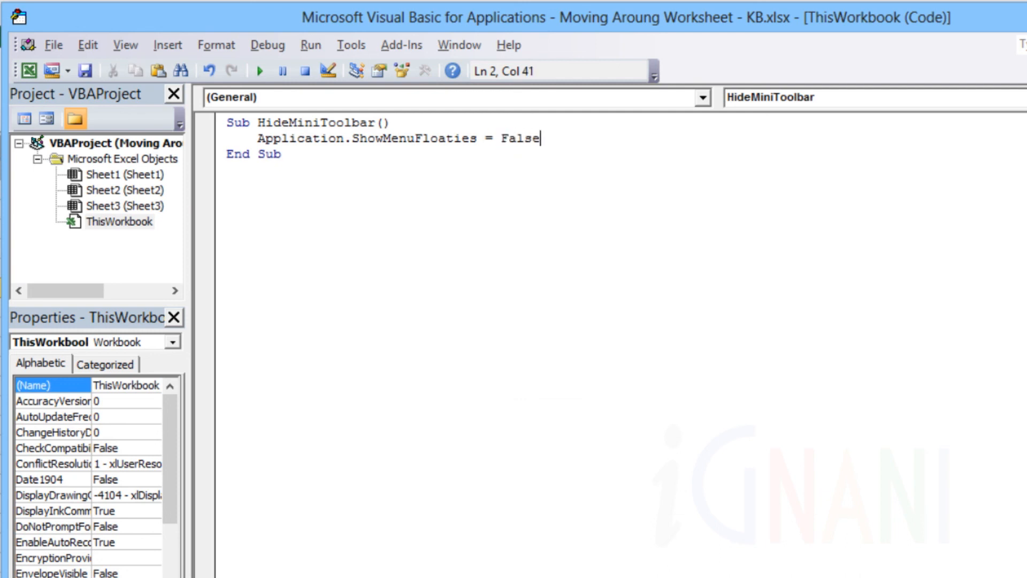
mouse_move(260, 70)
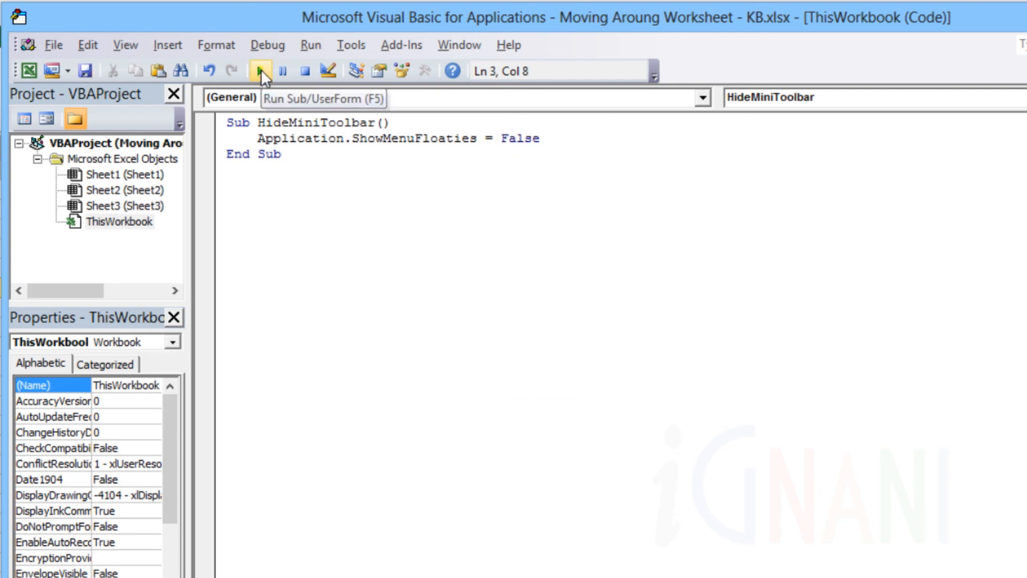
click(260, 70)
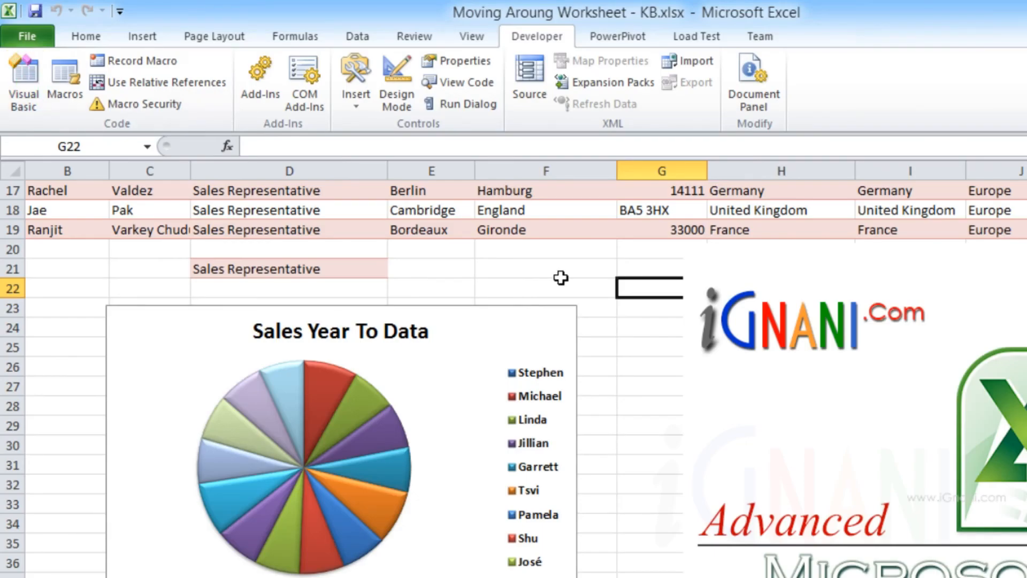
Show cell F21's shortcut menu with the formatting Mini Toolbar visible again.
right_click(546, 269)
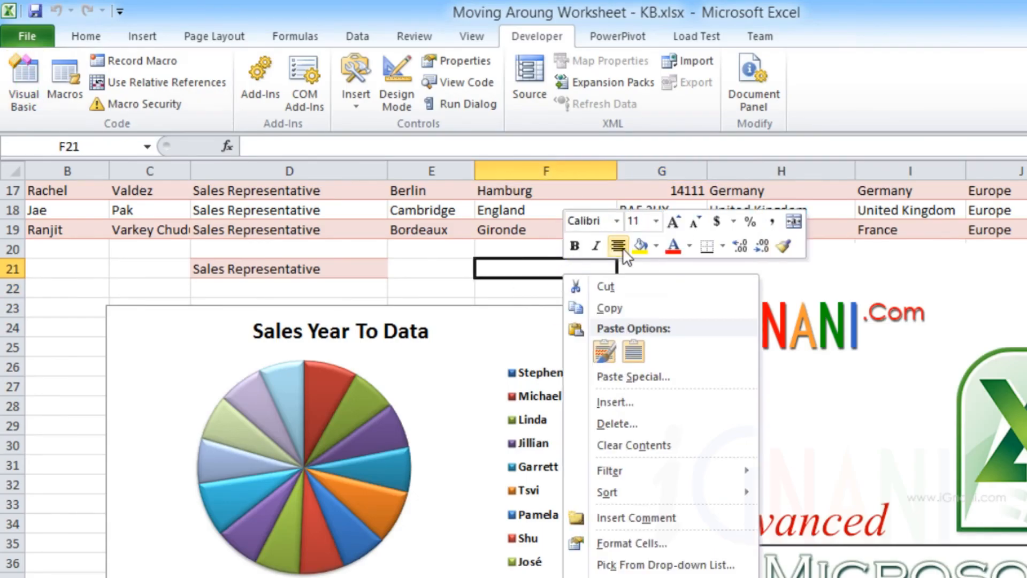
mouse_move(596, 246)
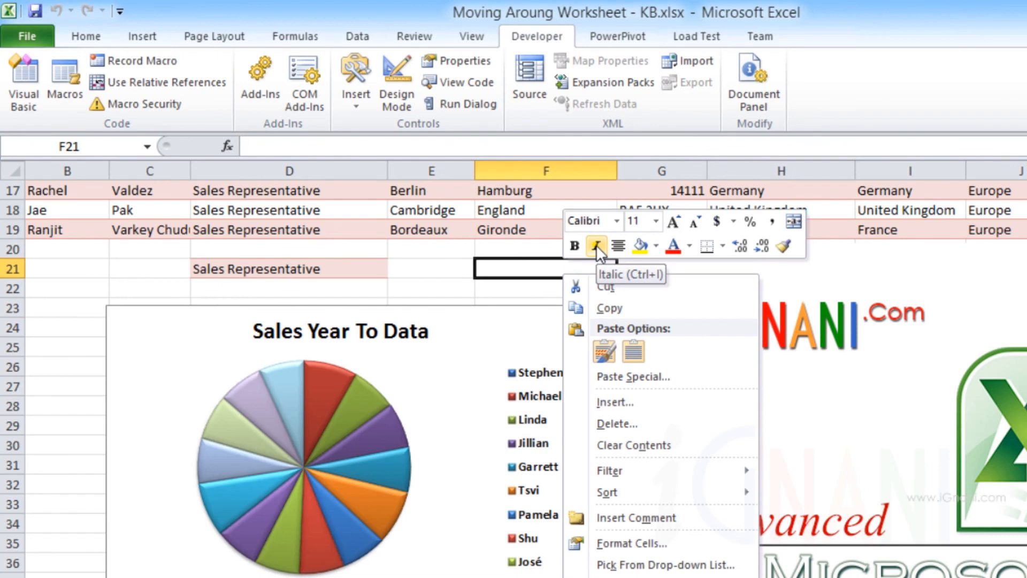